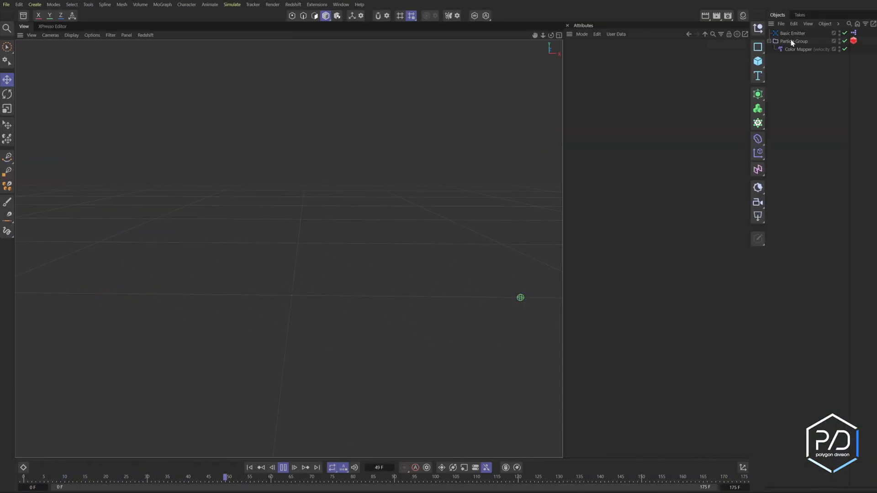
Step: Review the finished emitter's Emission, Properties and Additional Ctrls settings
left_click(792, 33)
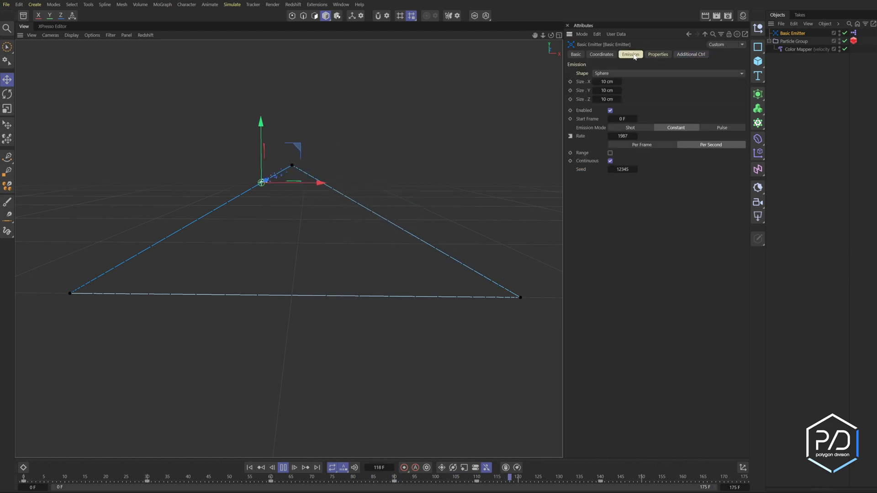
left_click(658, 54)
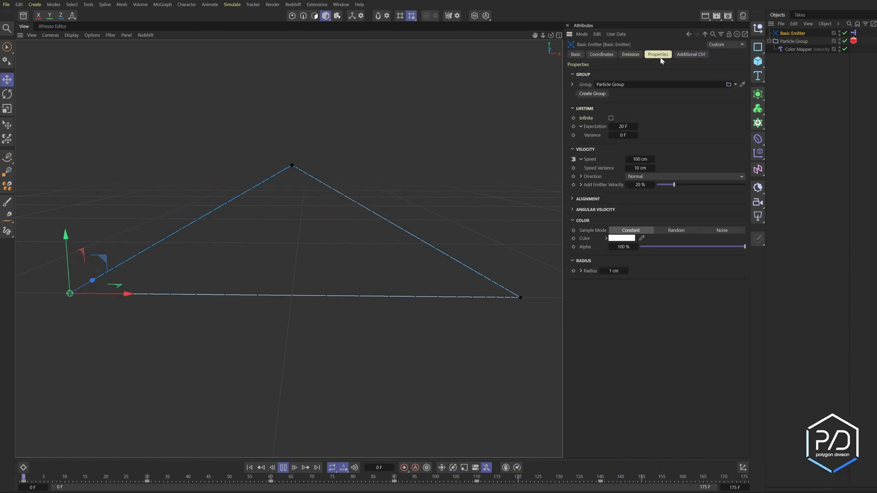
left_click(690, 54)
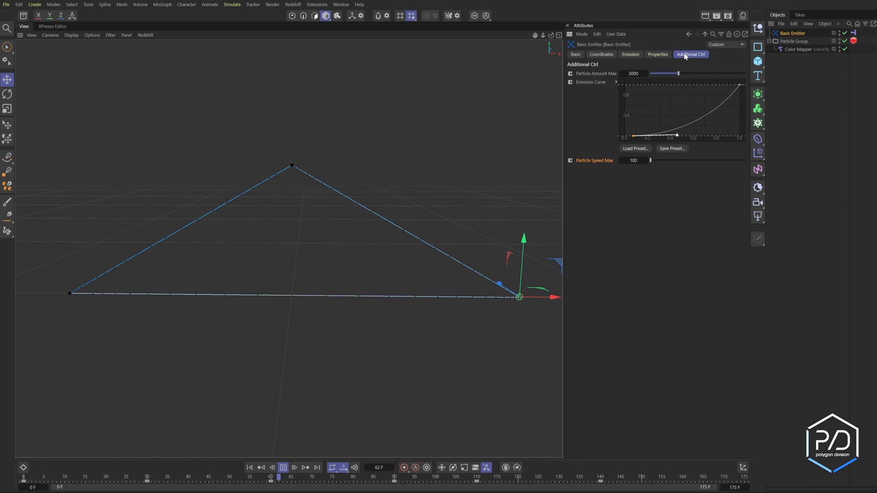
left_click(630, 54)
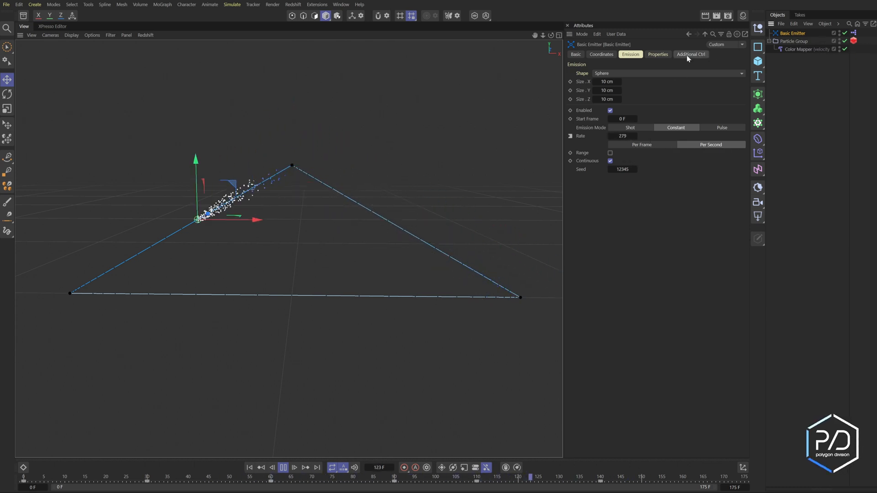
left_click(690, 54)
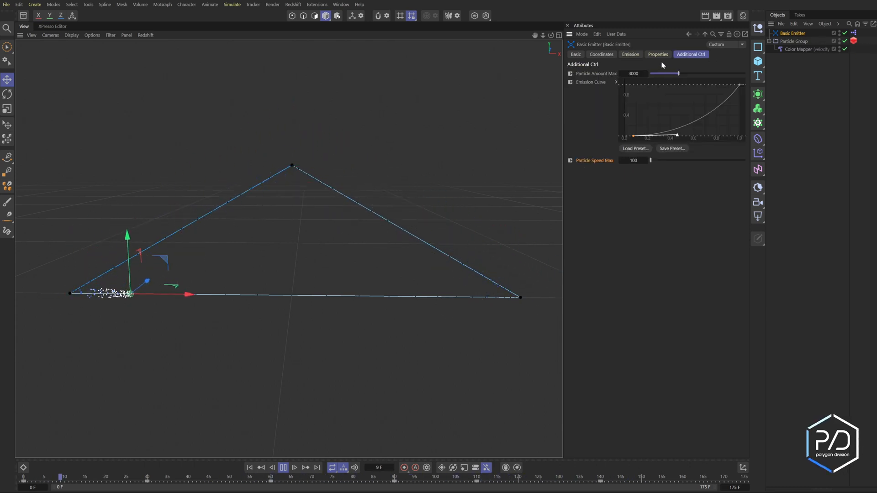
Step: Scrub the timeline to watch the emitter travel its triangular path, then start a new empty project
left_click_drag(61, 476, 304, 476)
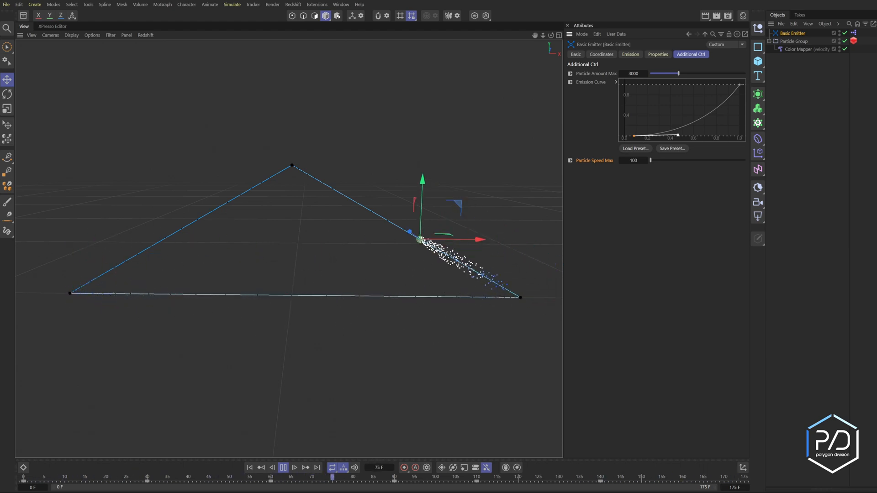
left_click(305, 468)
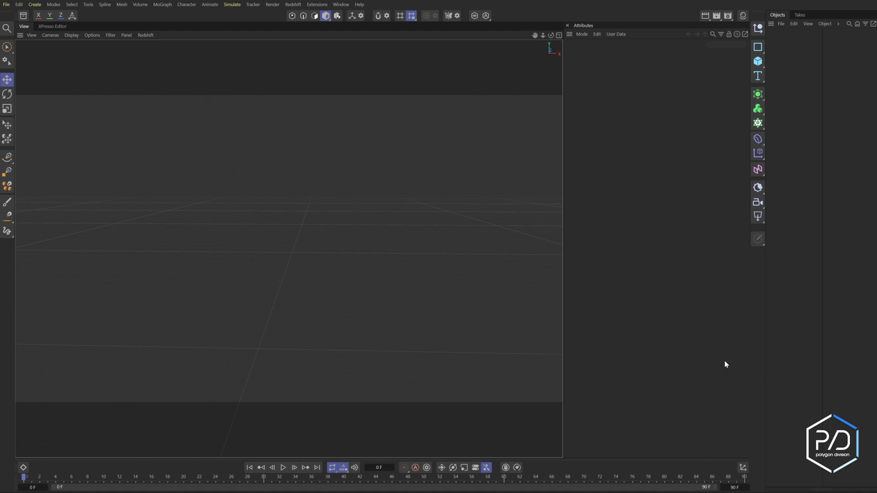
Step: Add a Basic Emitter emitting from a 20 cm sphere with infinite particle lifetime
left_click(231, 5)
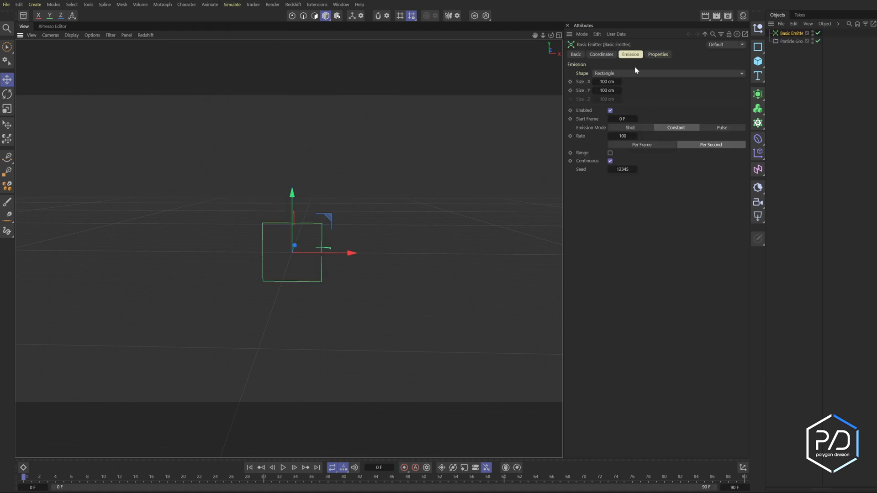
left_click(668, 73)
type("20")
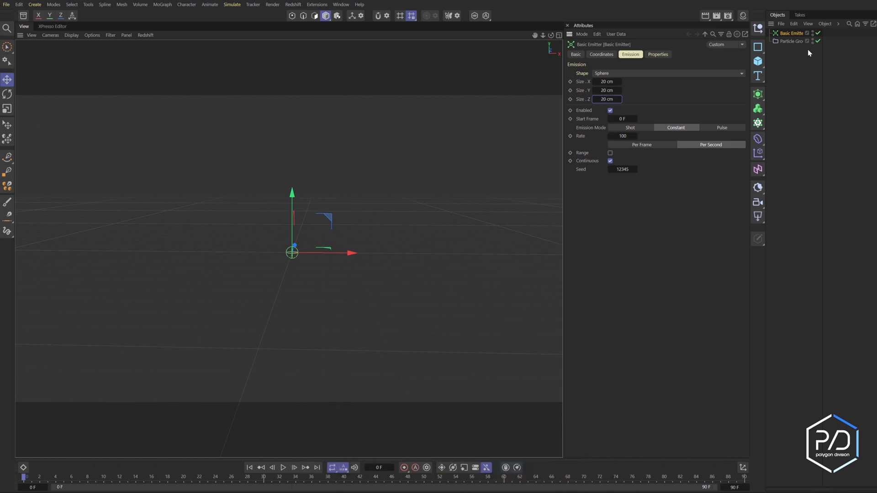
left_click(657, 54)
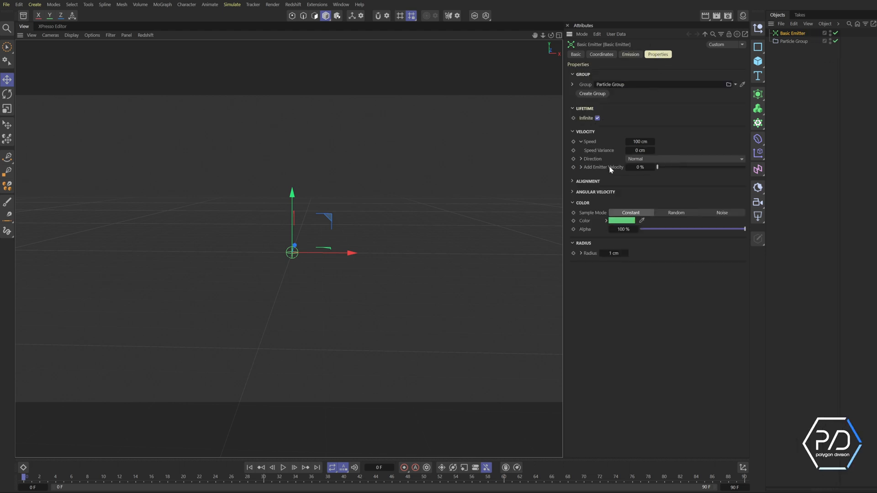
mouse_move(674, 136)
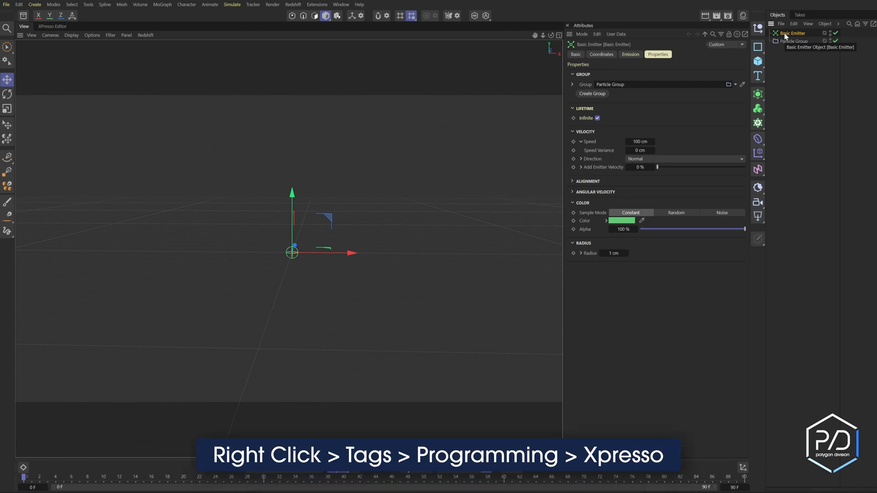
Step: Give the Basic Emitter an XPresso tag via Tags > Programming
right_click(792, 33)
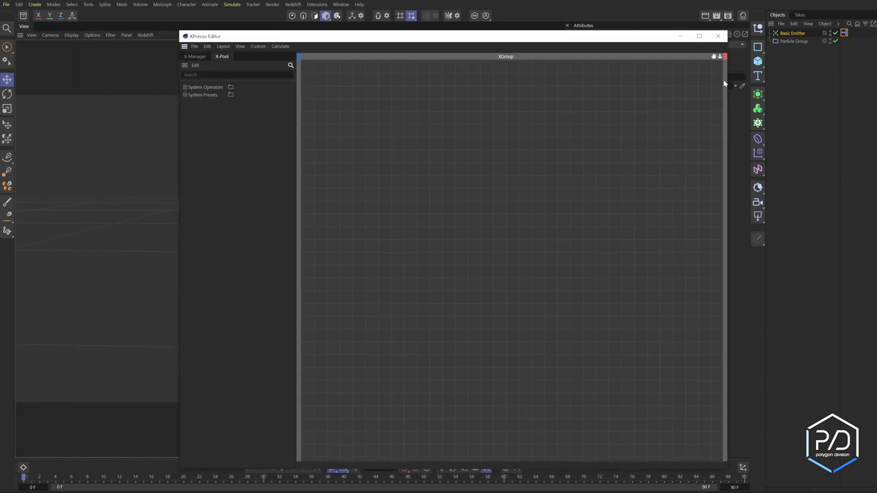
mouse_move(411, 135)
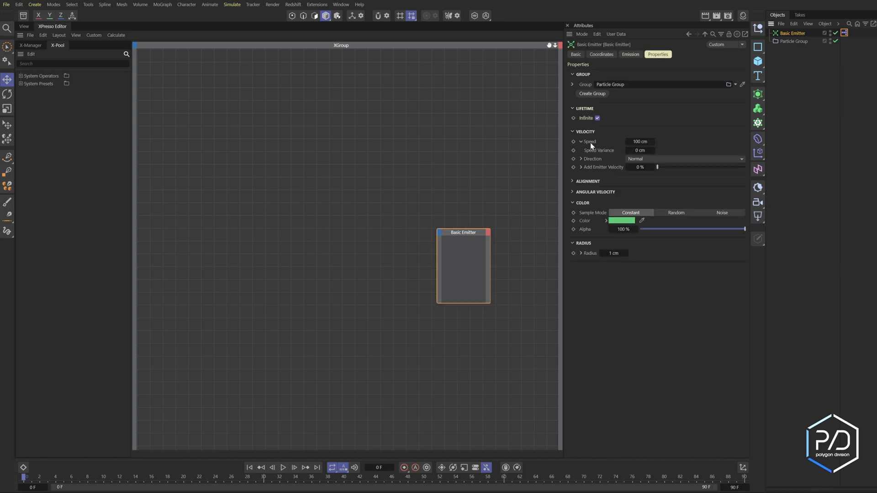
Step: Add Rate and Speed input ports to the emitter node in the XPresso graph
left_click(630, 55)
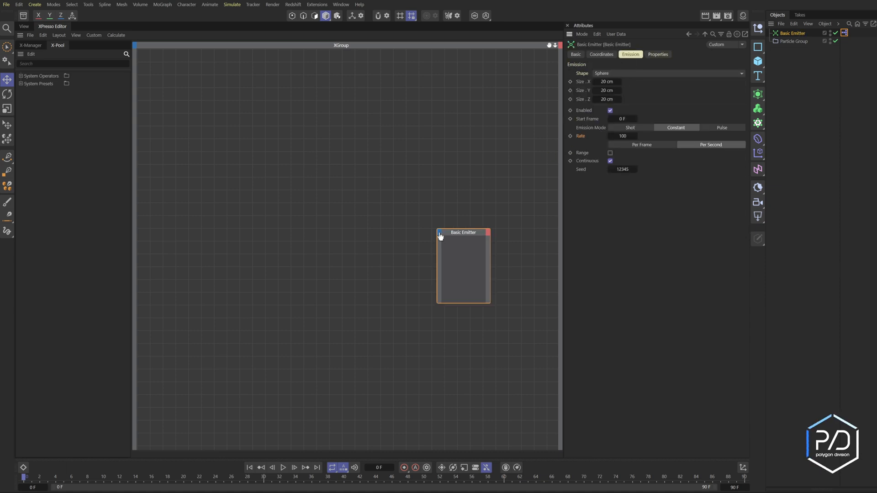
mouse_move(485, 233)
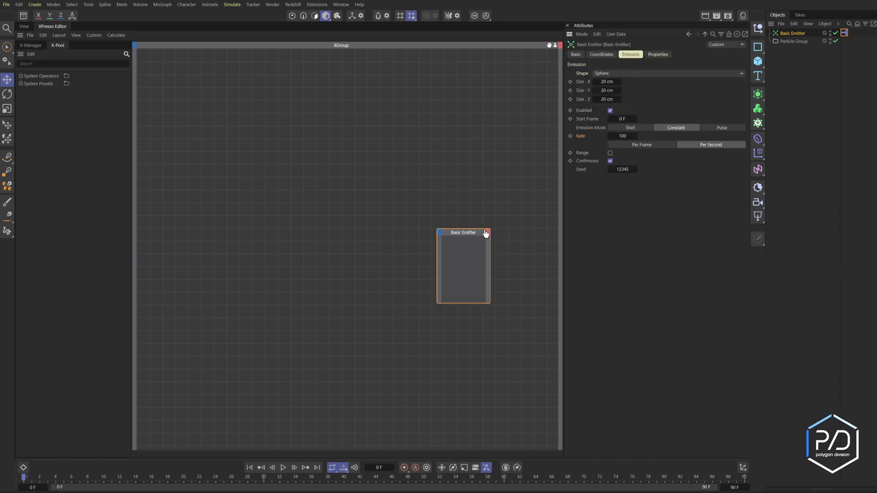
left_click(486, 232)
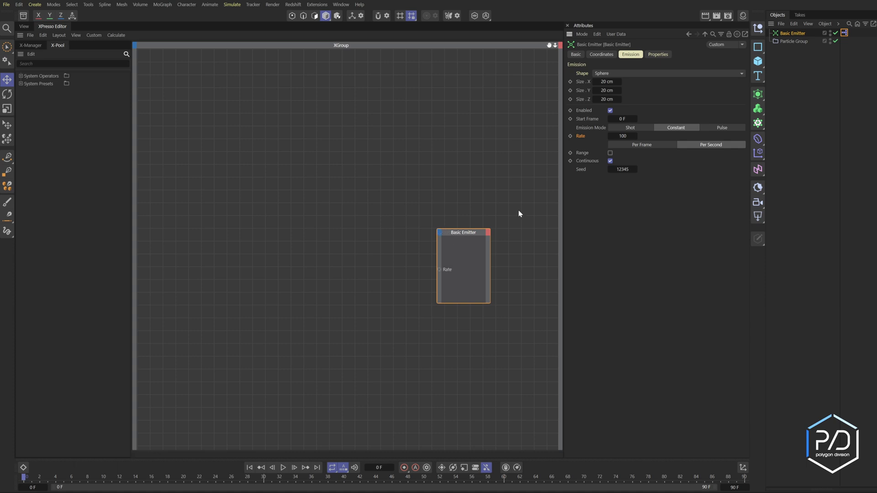
left_click(658, 54)
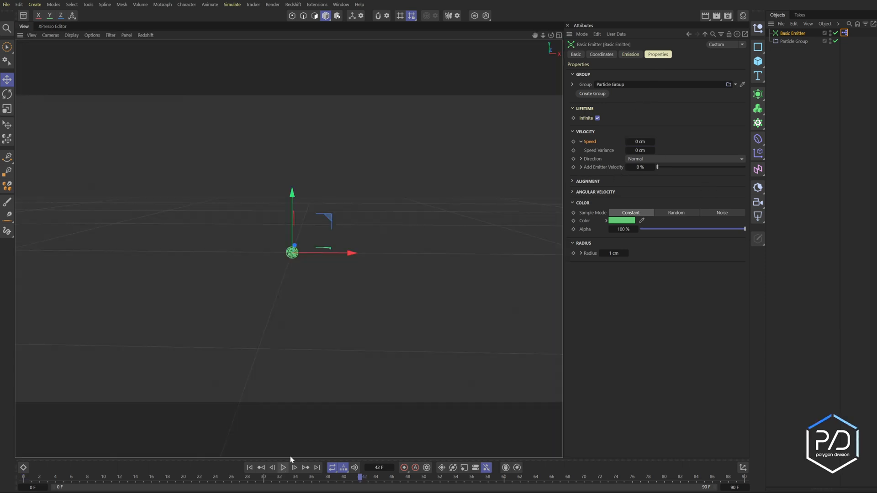
left_click(621, 220)
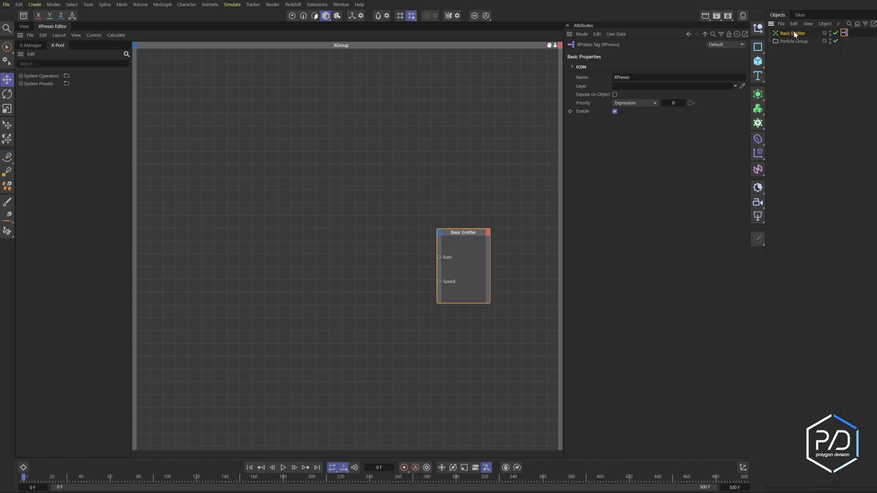
left_click(790, 33)
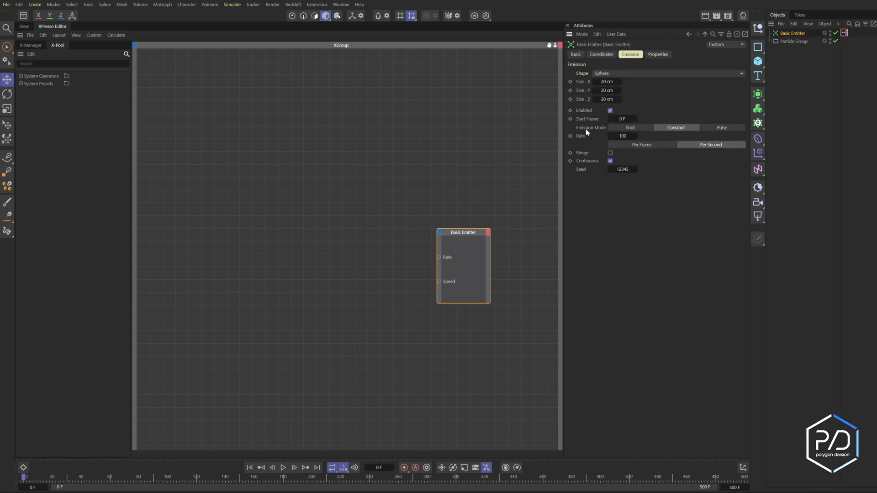
Step: Create user data Rate in group Additional Ctrls as an integer slider from 0 to 10000
right_click(581, 136)
type("Additional Ctrls")
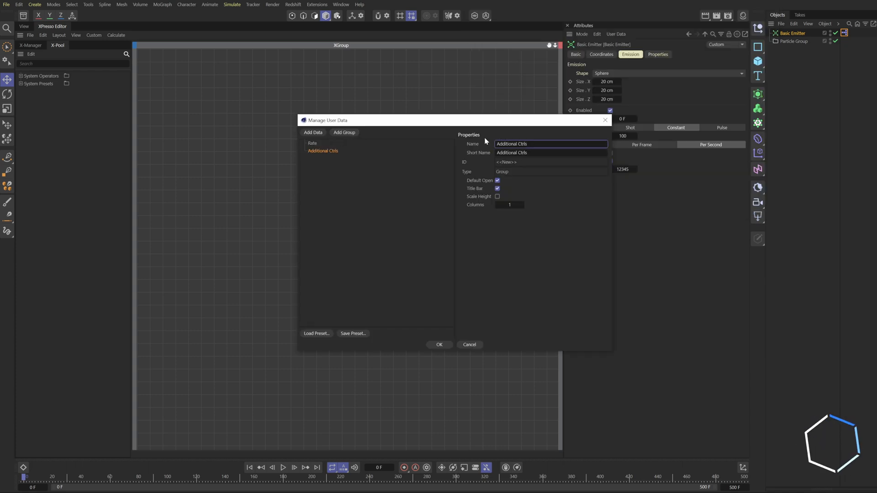
left_click(319, 151)
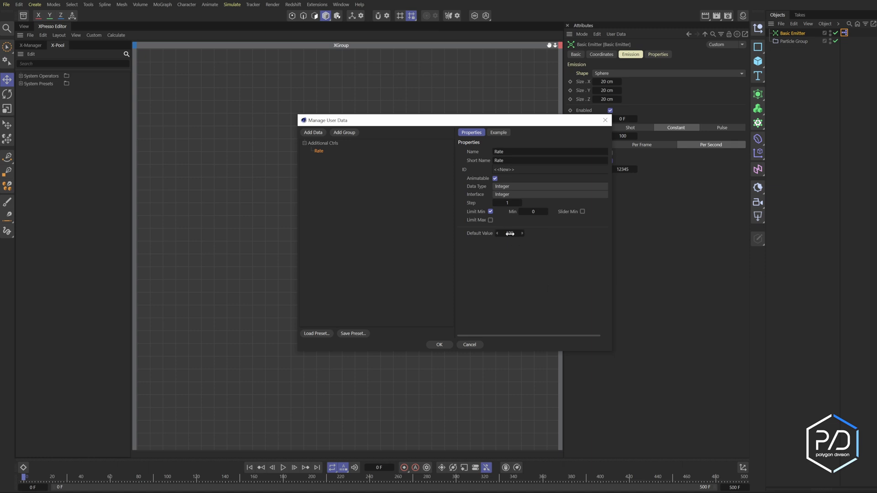
left_click(490, 219)
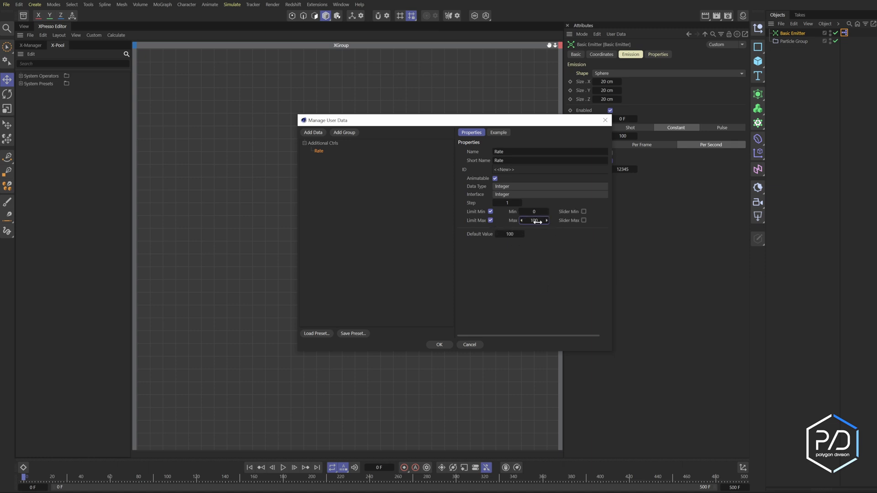
type("10000")
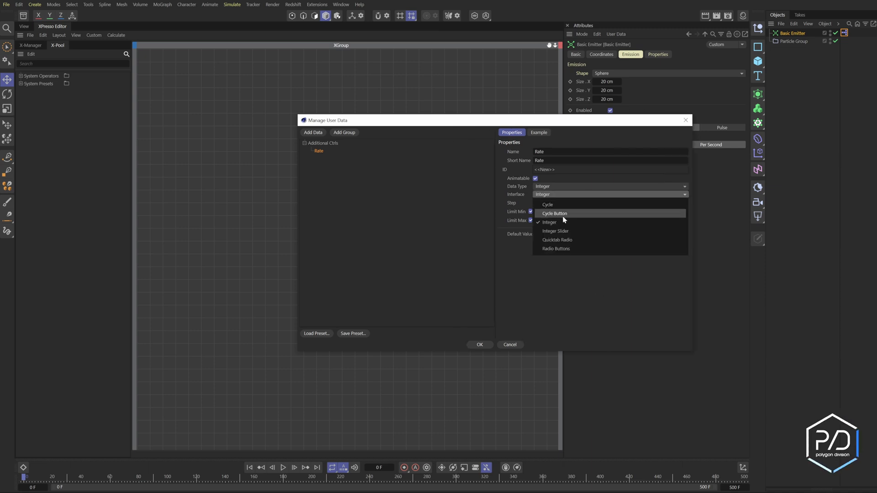
left_click(555, 231)
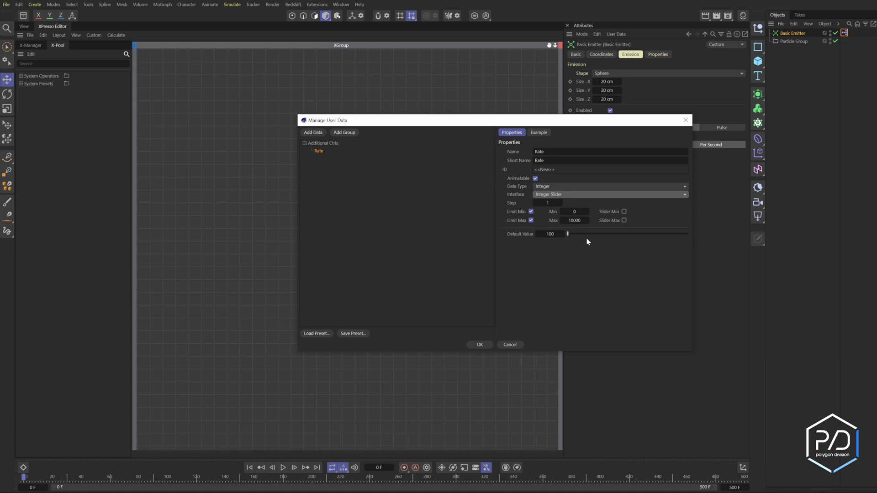
mouse_move(568, 234)
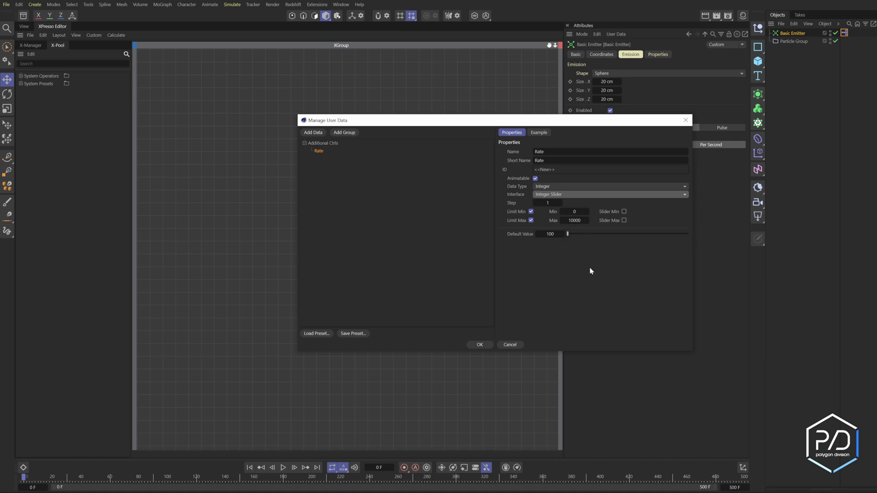
left_click(478, 344)
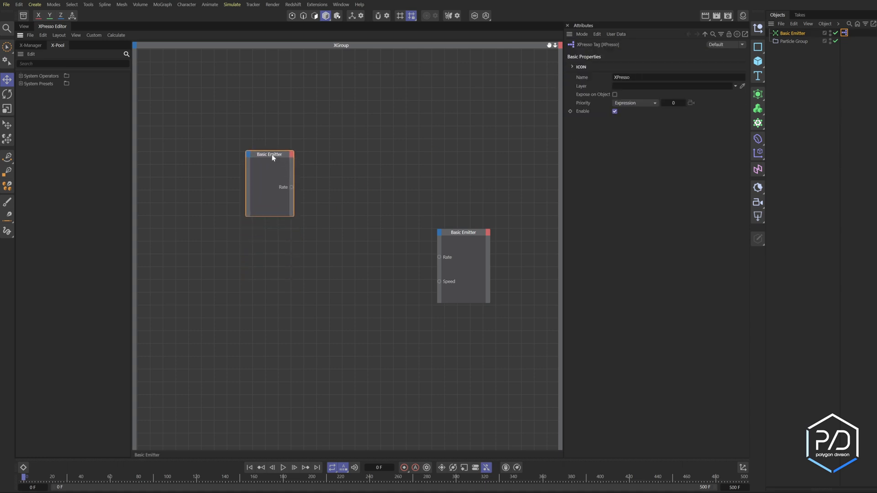
Step: Arrange the graph nodes and add a Position Velocity output to a third emitter node
left_click_drag(272, 157, 267, 152)
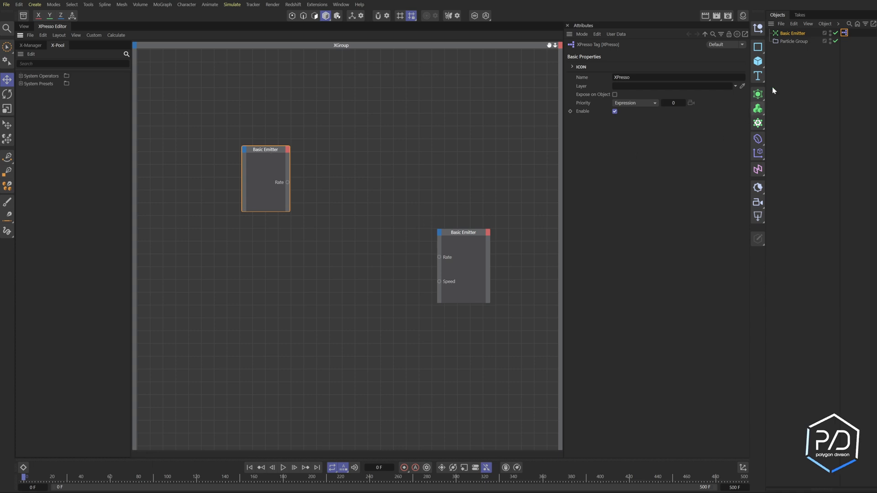
mouse_move(792, 33)
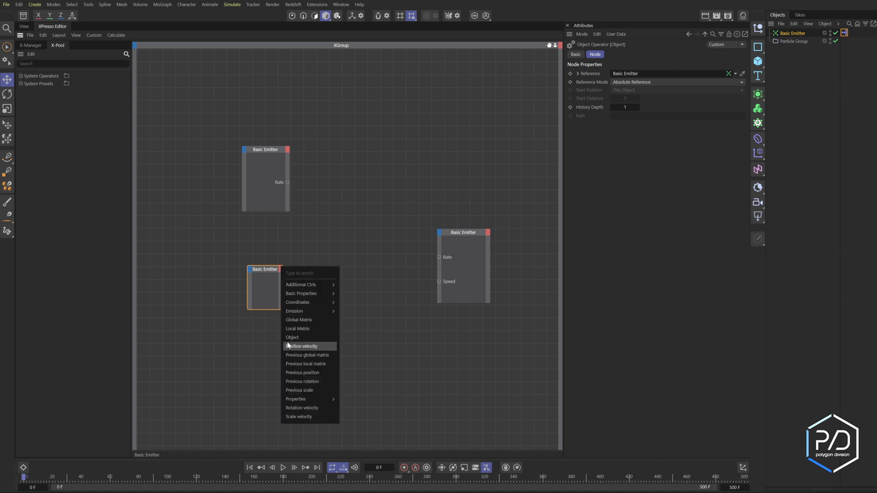
mouse_move(295, 347)
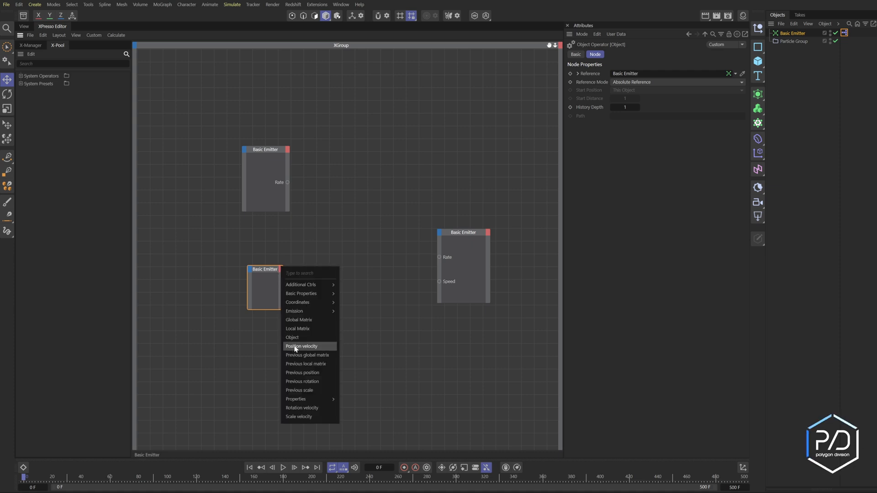
left_click(301, 346)
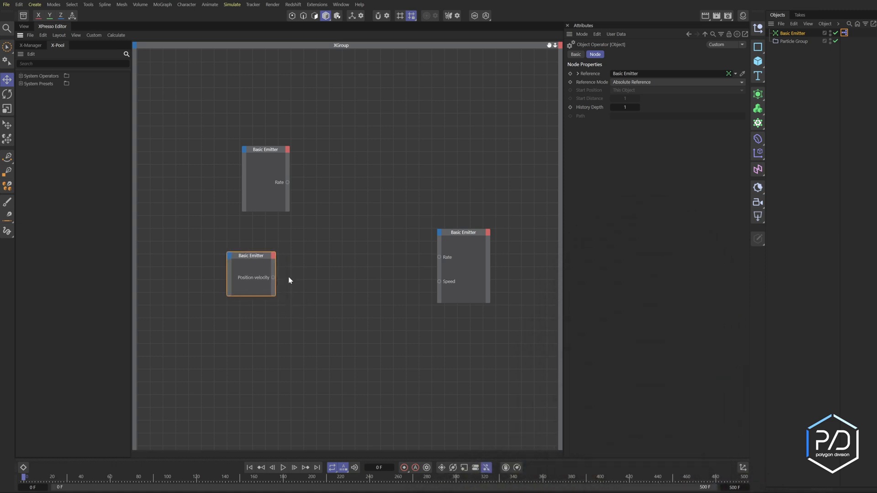
mouse_move(322, 291)
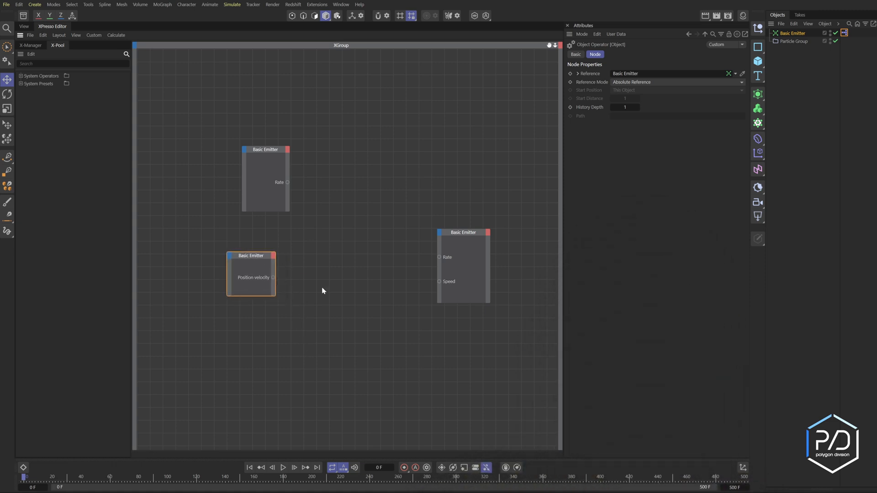
mouse_move(439, 257)
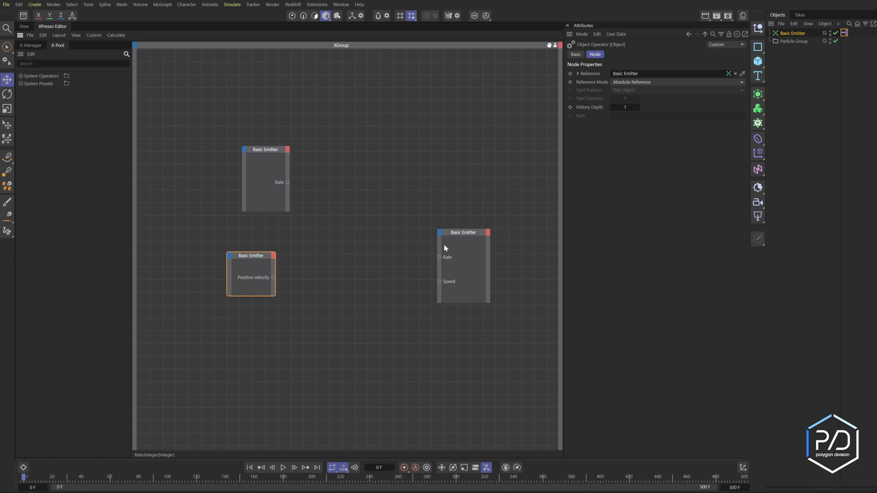
Step: Add a Range Mapper wired from Position Velocity into the emitter's Rate input
right_click(352, 277)
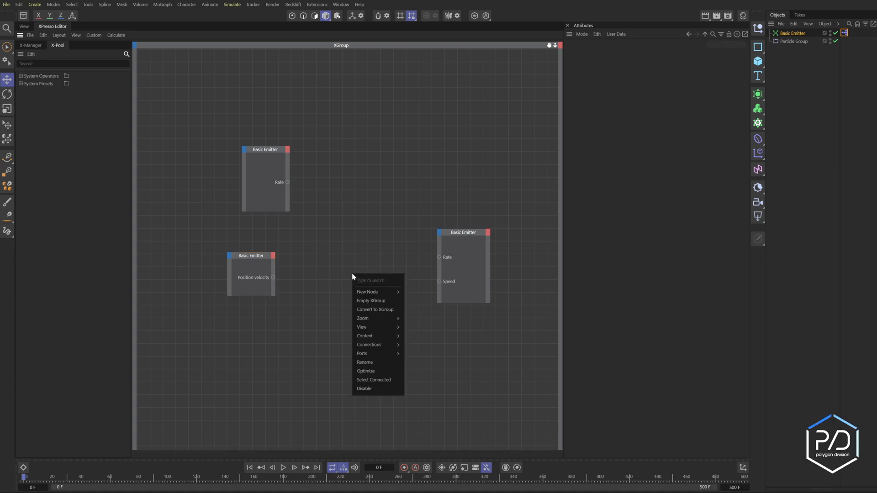
left_click(459, 322)
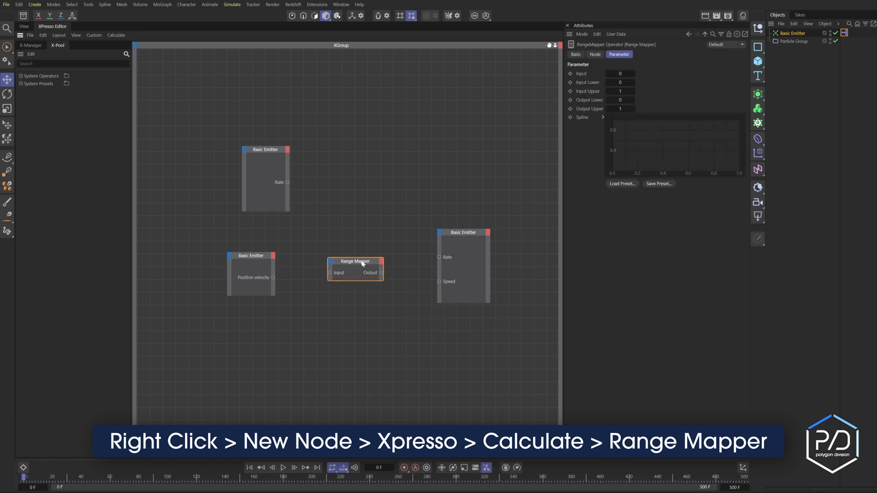
left_click_drag(273, 277, 332, 269)
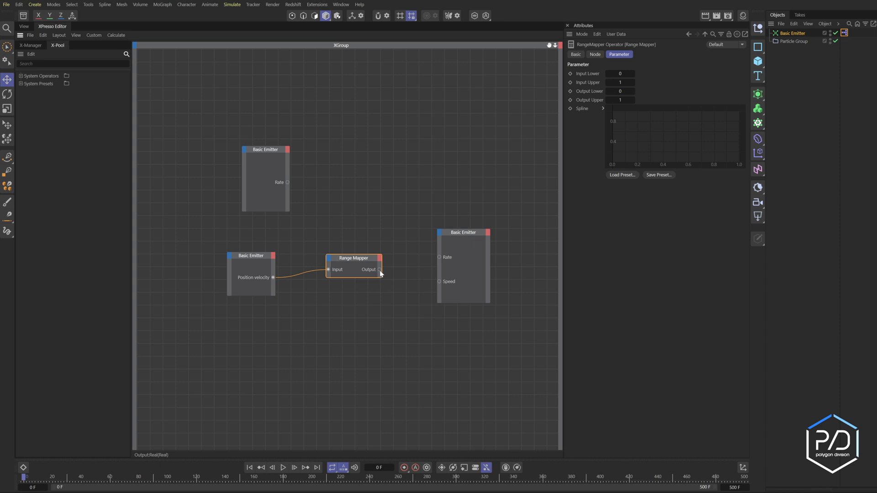
left_click_drag(376, 269, 439, 257)
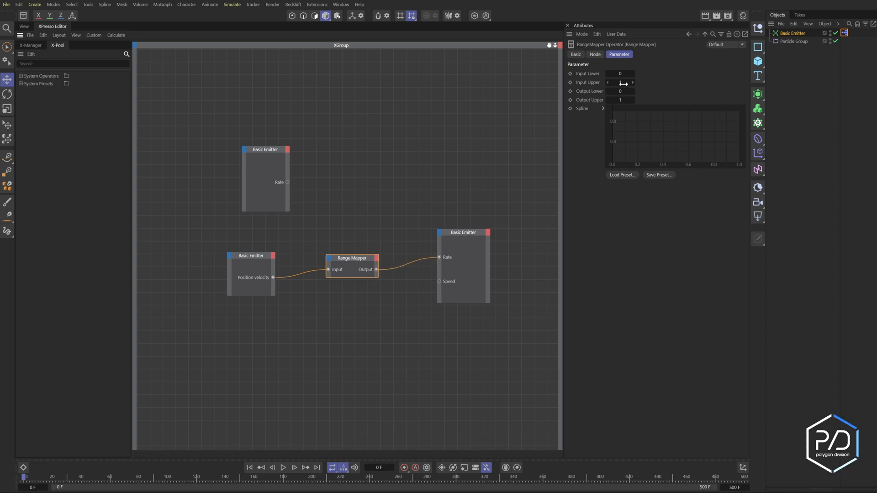
Step: Set the Range Mapper's Input Upper to 1000
left_click(620, 83)
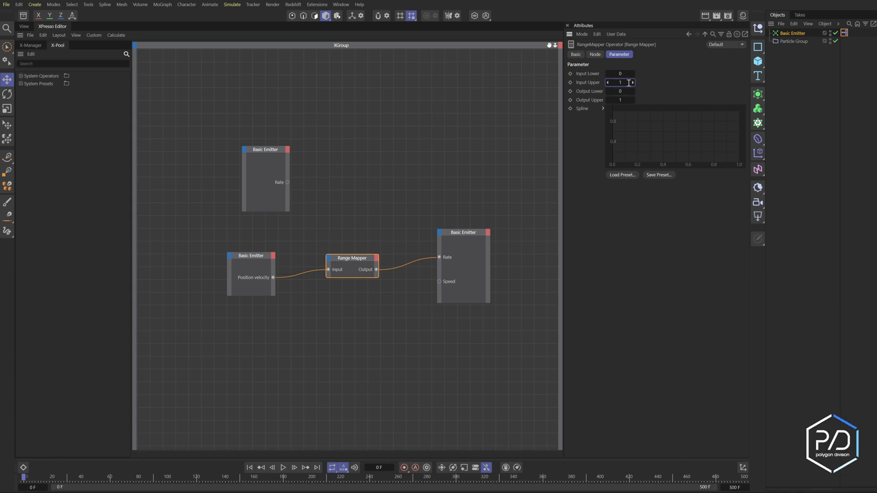
type("1000")
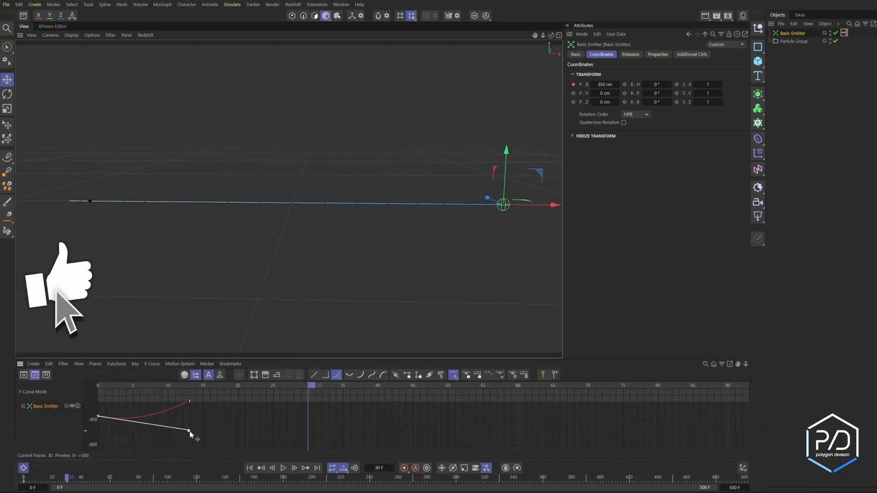
Step: Reshape the emitter's position F-curve so its travel speed varies over time
left_click_drag(190, 433, 211, 420)
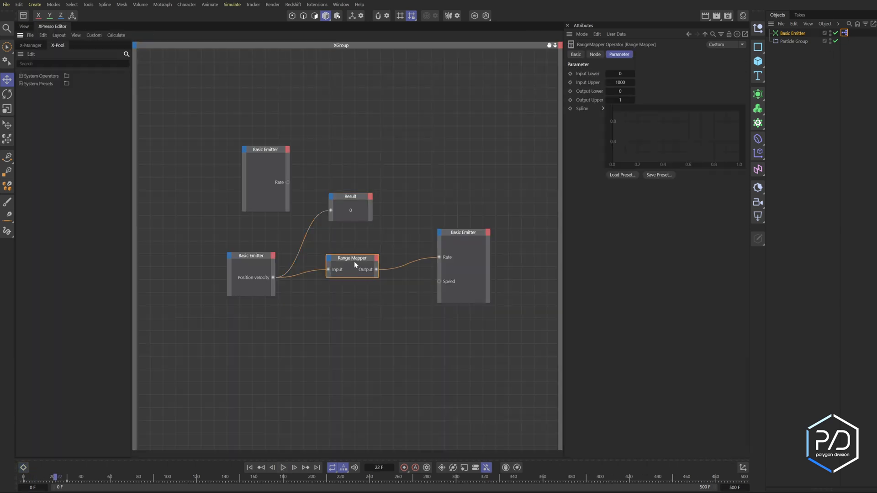
Step: Set the Range Mapper's Output Upper to 1000 for a dense particle trail
left_click(619, 100)
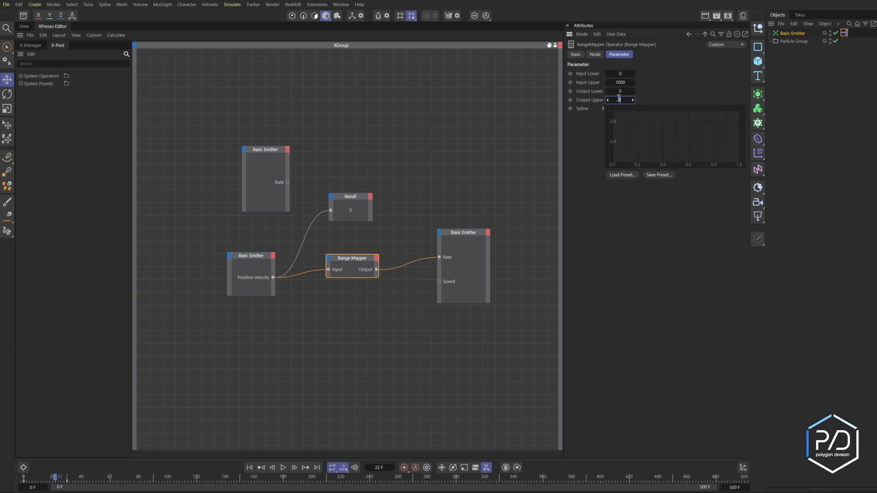
left_click(620, 100)
type("000")
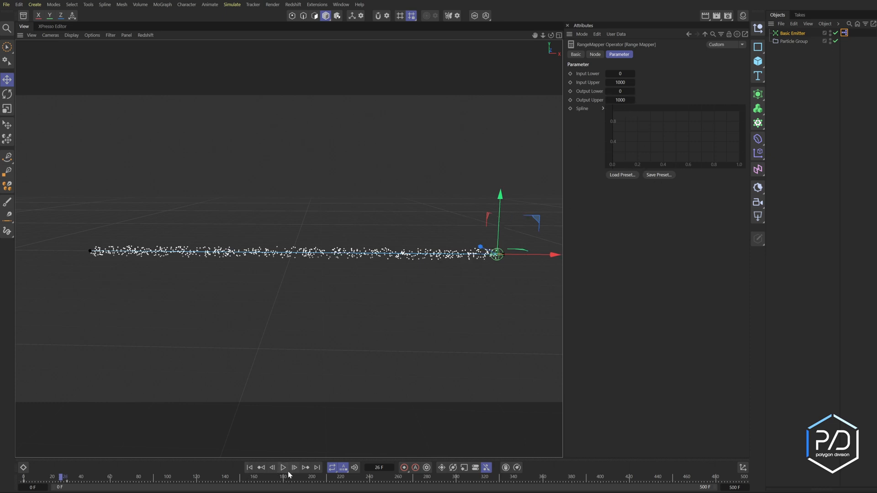
Step: Set the Basic Emitter's particle Speed to 50 cm
left_click(792, 32)
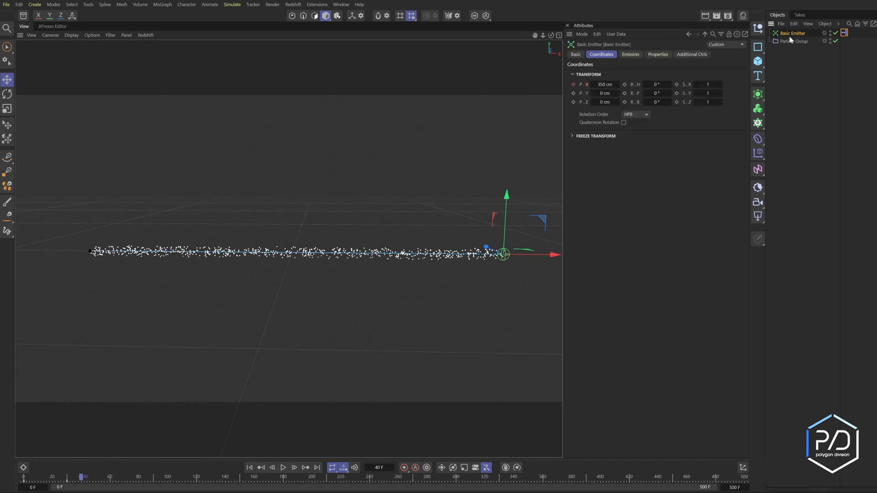
left_click(658, 55)
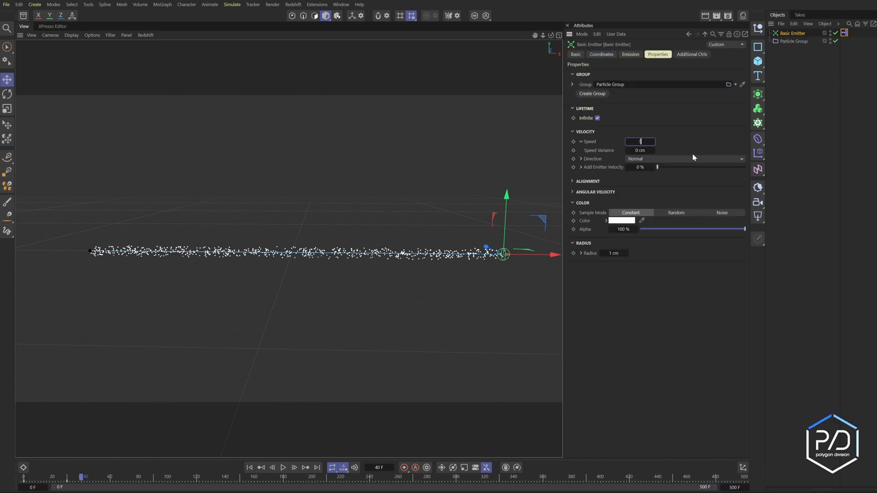
type("50 cm")
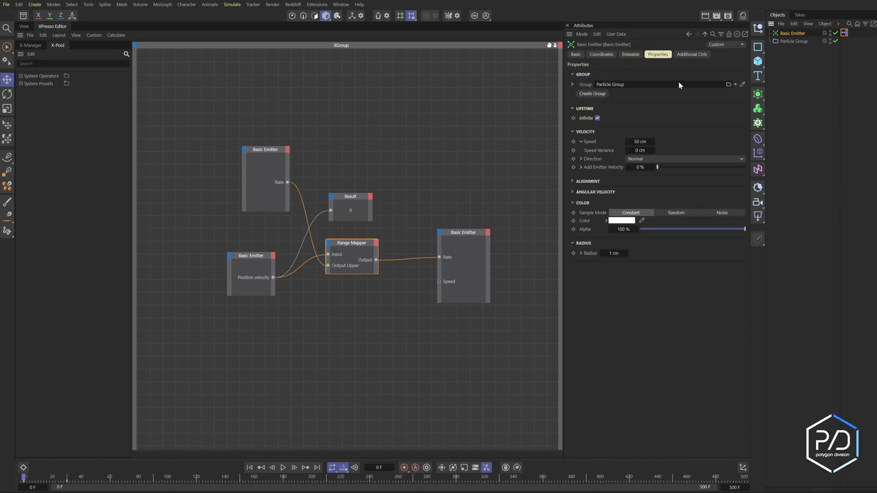
Step: Check Rate reads 100 under Additional Ctrls and play back the sparse particle spray
left_click(691, 54)
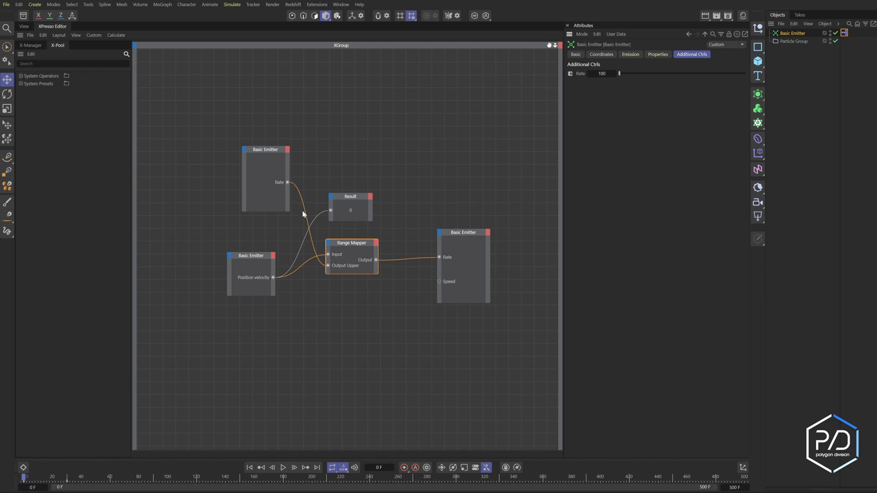
mouse_move(221, 190)
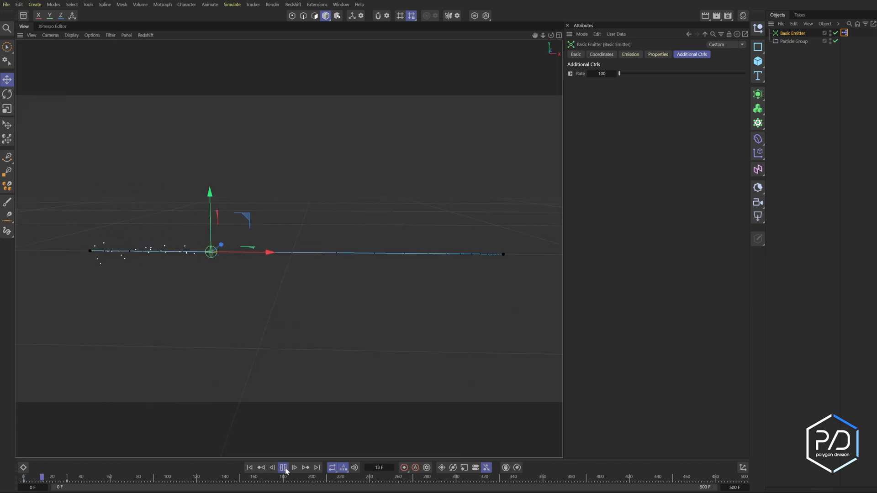
left_click(283, 468)
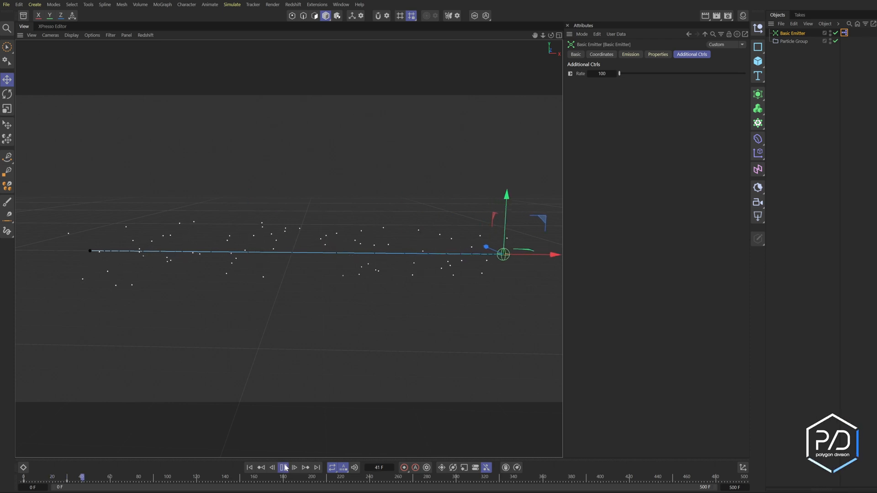
left_click(249, 468)
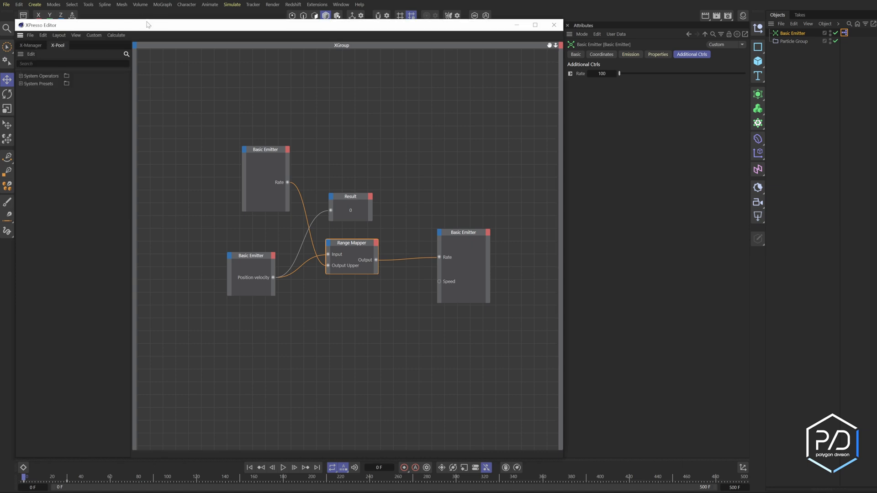
Step: Undock the XPresso Editor to the lower right and play, watching Result read velocities like 434
left_click_drag(148, 25, 259, 177)
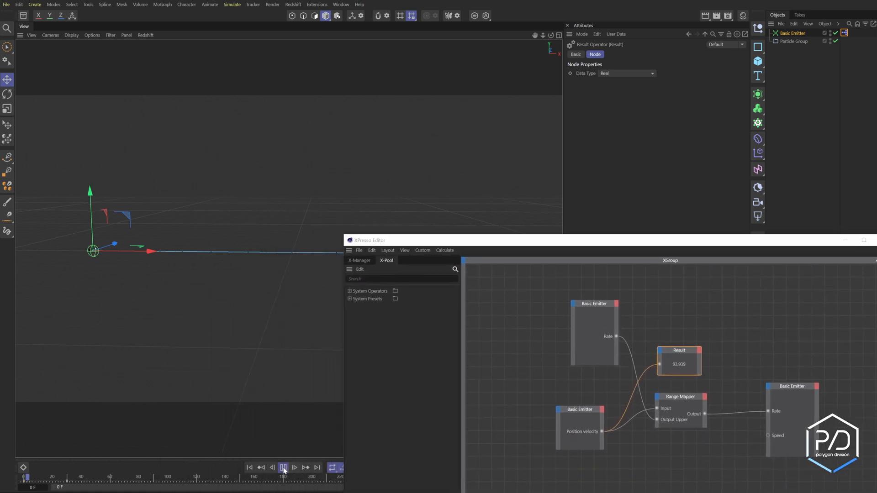
left_click(283, 467)
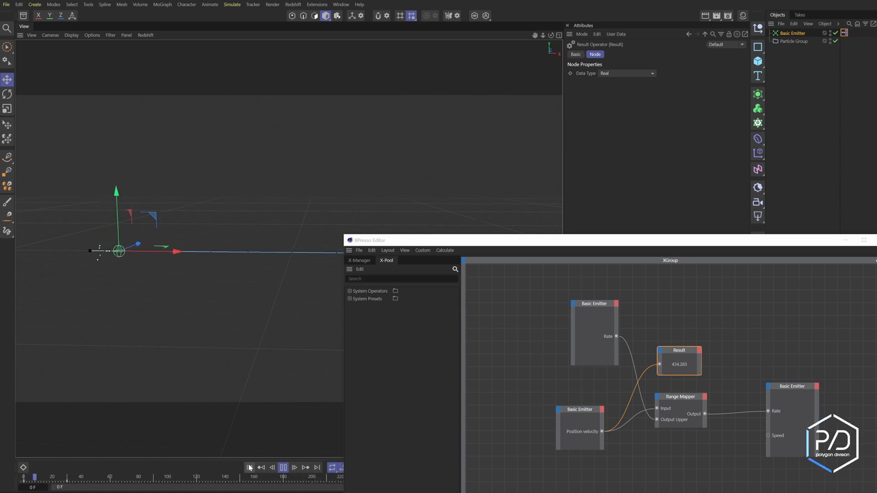
left_click(283, 468)
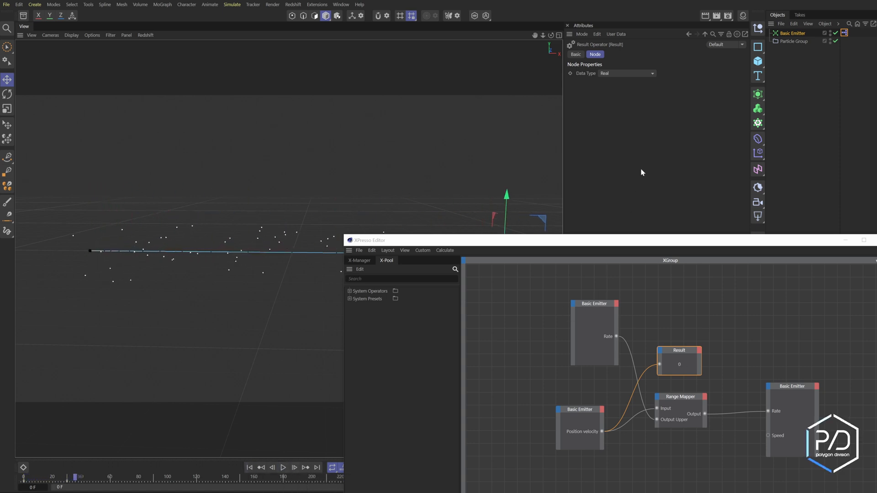
left_click(679, 396)
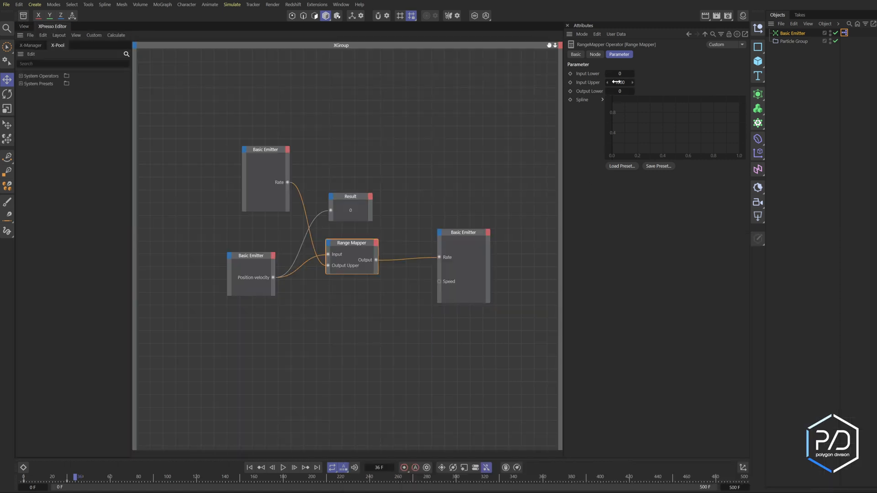
Step: Set Range Mapper Input Upper to 2000, play the thinner spread, then select Basic Emitter
left_click(619, 82)
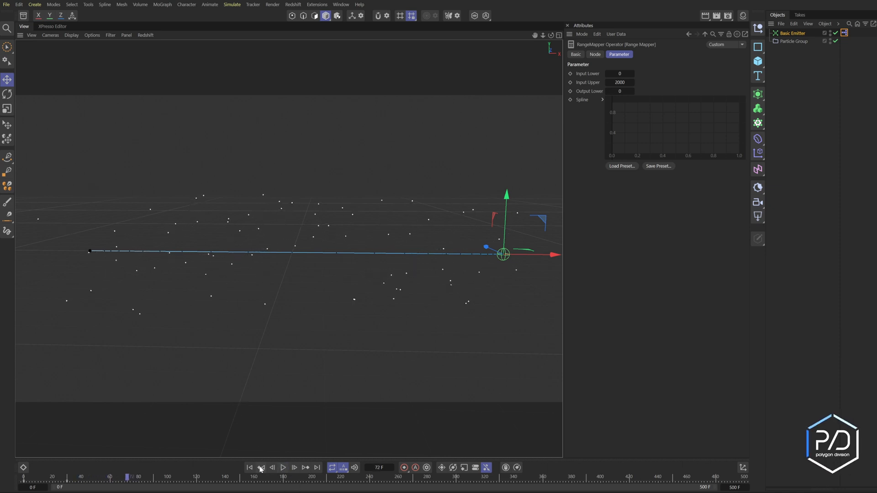
left_click(283, 467)
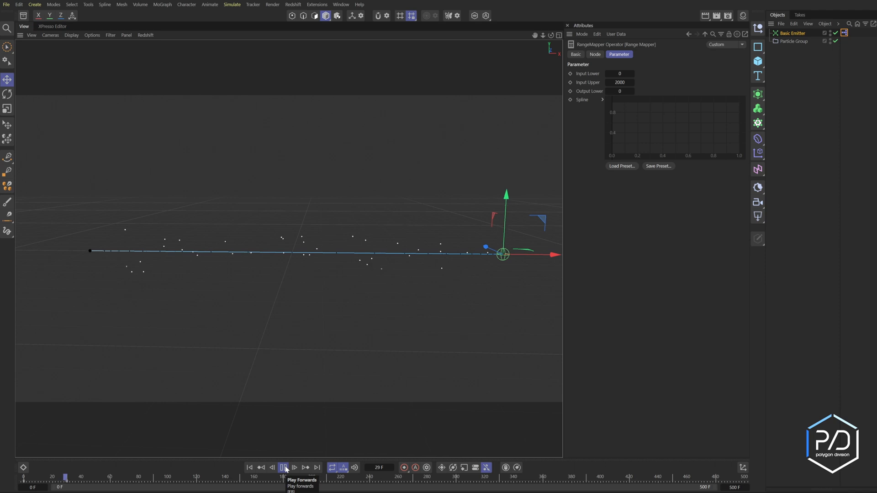
left_click(284, 467)
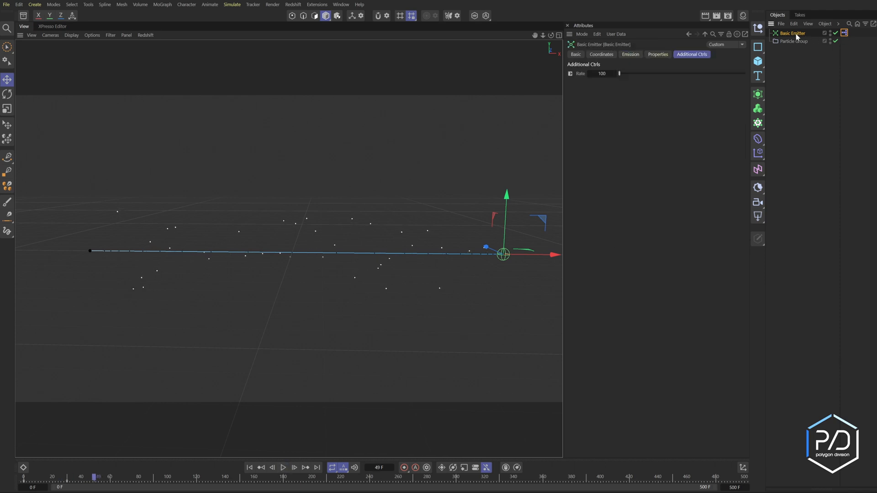
left_click(601, 73)
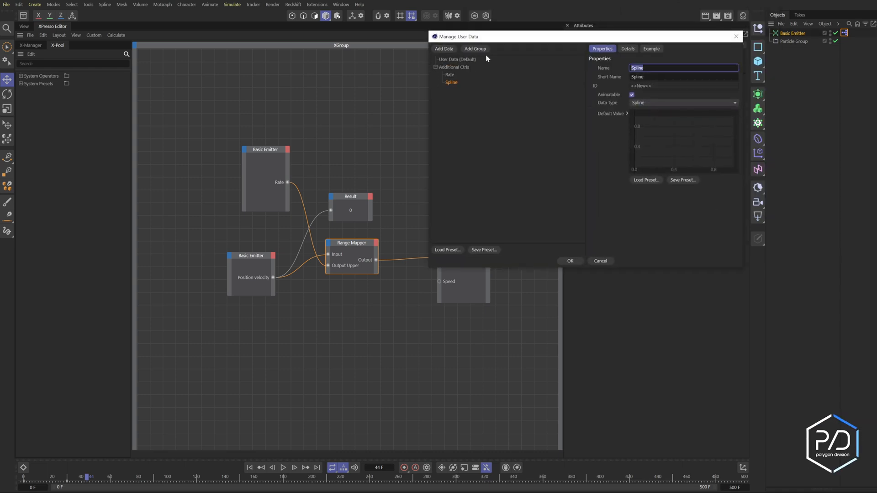
Step: Name the new Spline user data 'Velocity Curve' in Name and Short Name and confirm
type("Velocity")
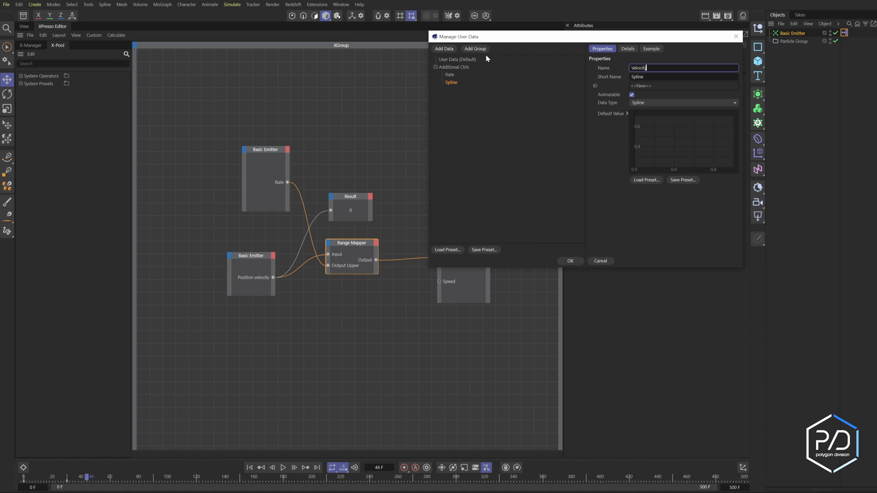
type("Velocity Curve")
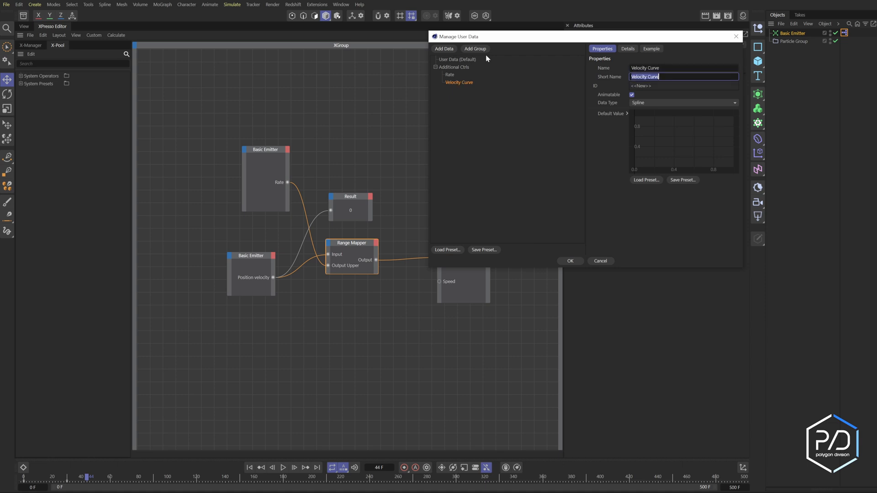
left_click(568, 261)
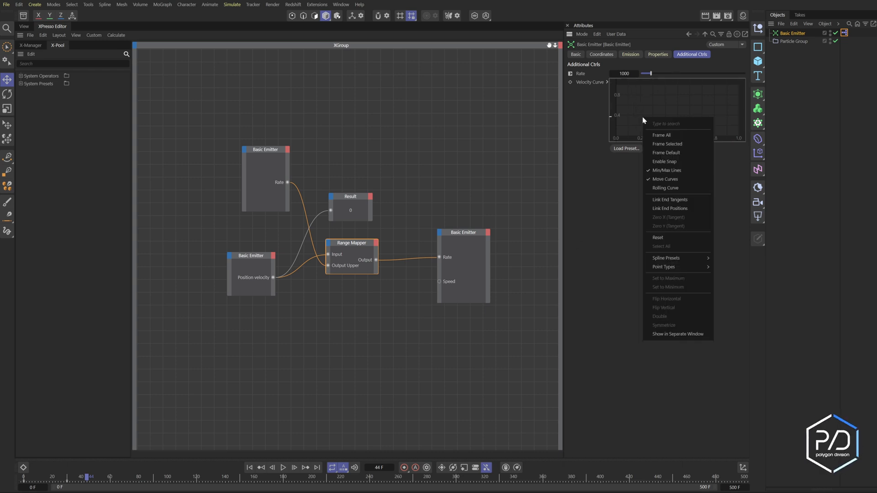
Step: Reset the Velocity Curve spline and drag its points into a steep ease-in exponential ramp
left_click(662, 135)
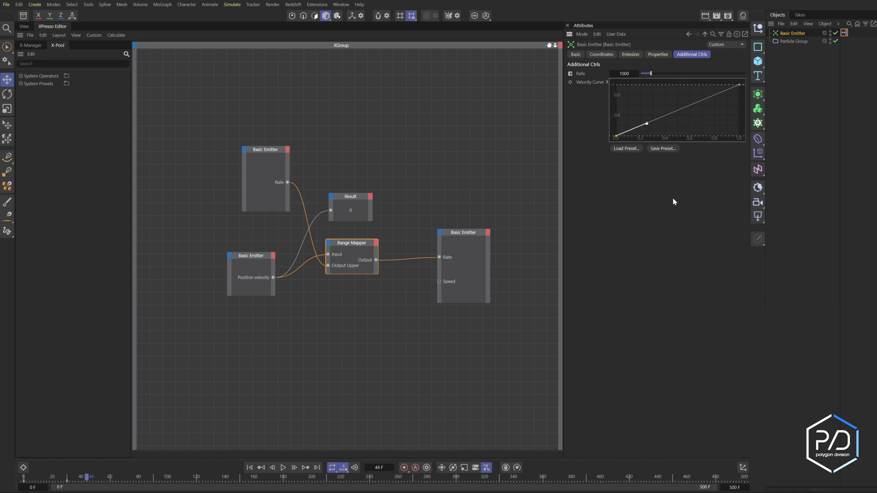
left_click_drag(647, 124, 681, 138)
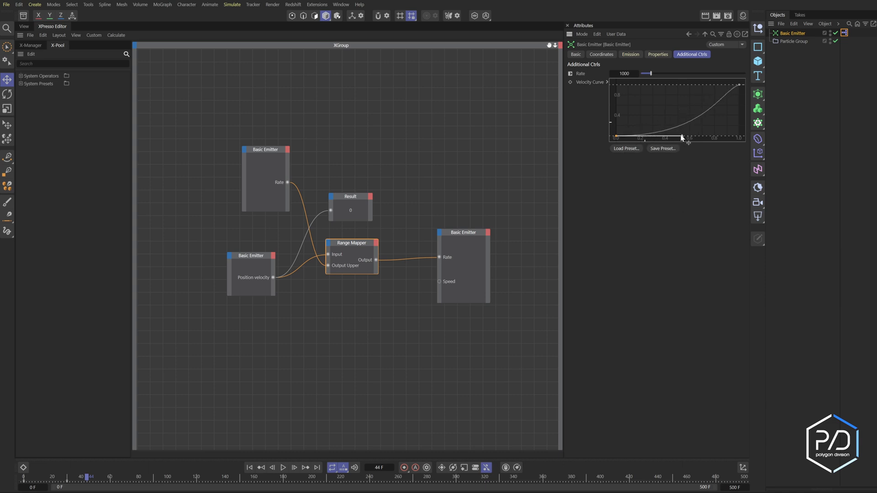
left_click_drag(681, 138, 726, 93)
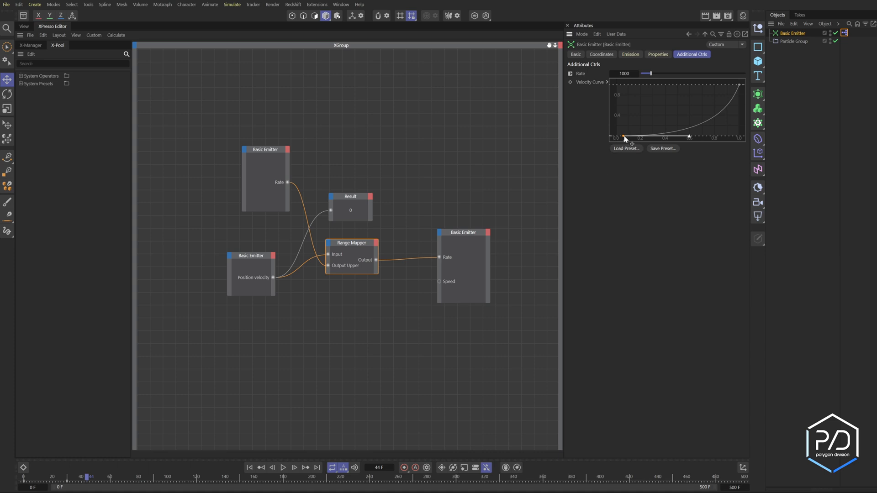
left_click(351, 242)
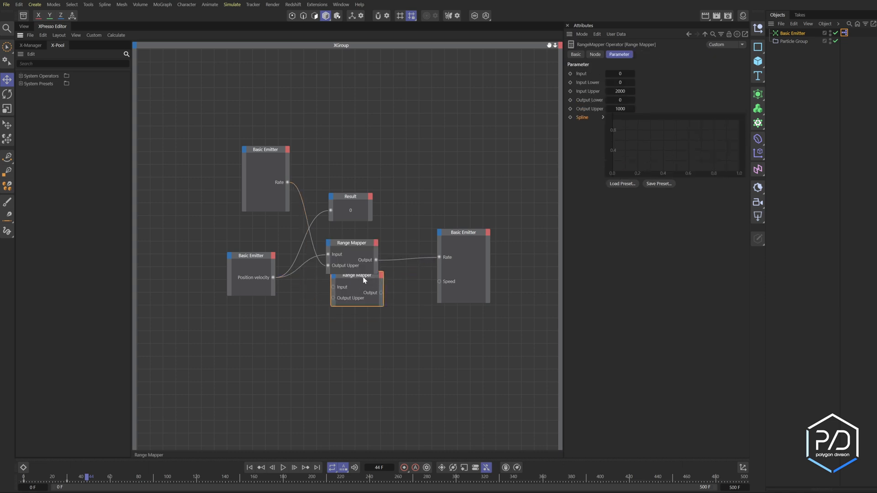
Step: Duplicate the Range Mapper node and add a Float 'Speed Amount' user data with max 10000
left_click_drag(364, 279, 361, 285)
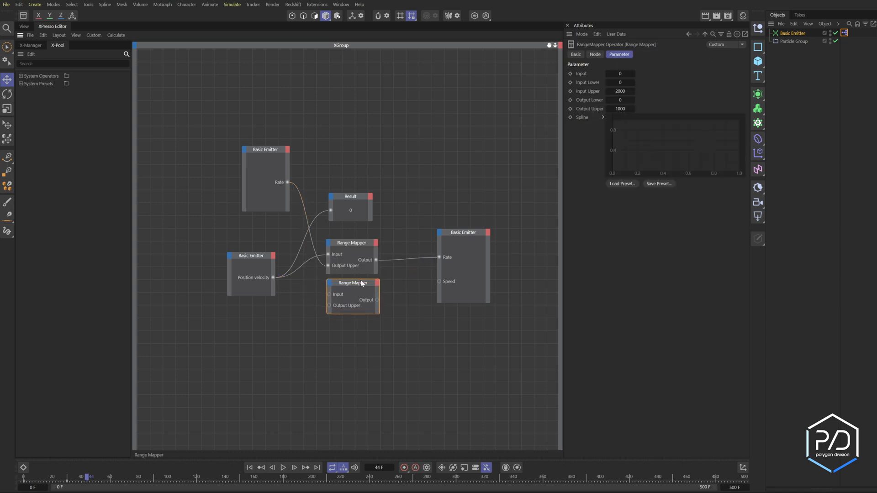
right_click(588, 109)
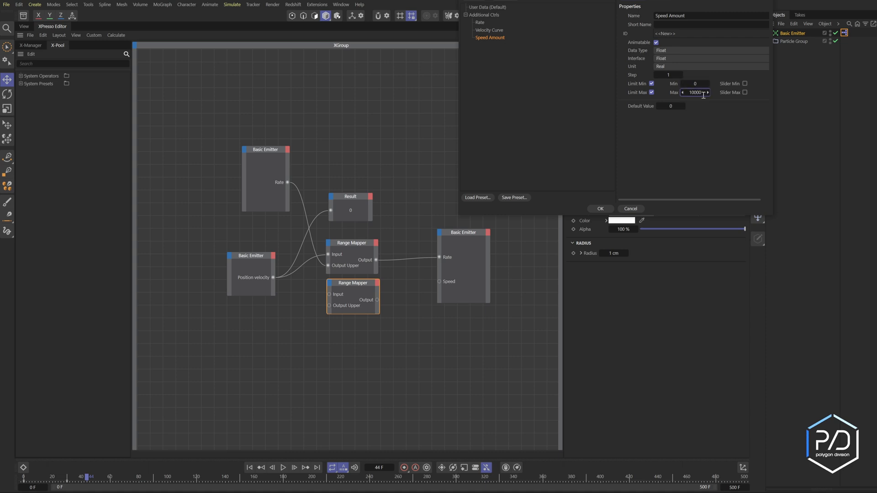
left_click(710, 58)
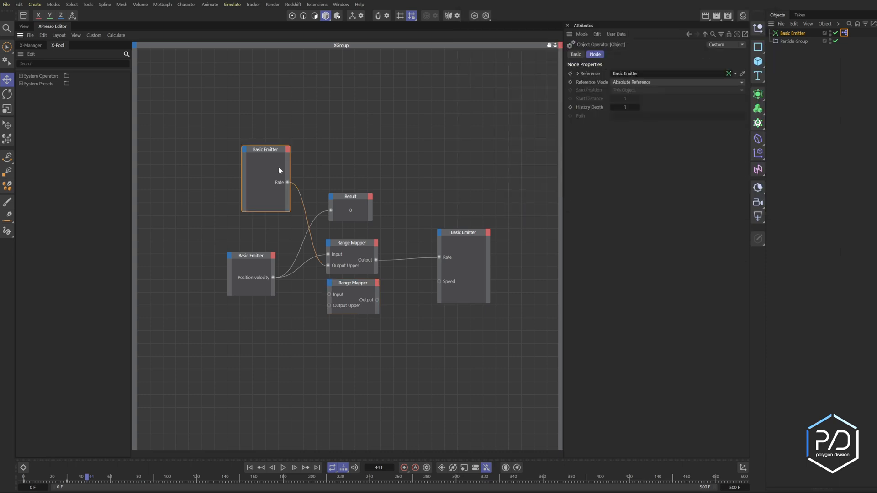
Step: Expose Speed Amount on the emitter node and wire the second Range Mapper's output into Speed
left_click(691, 54)
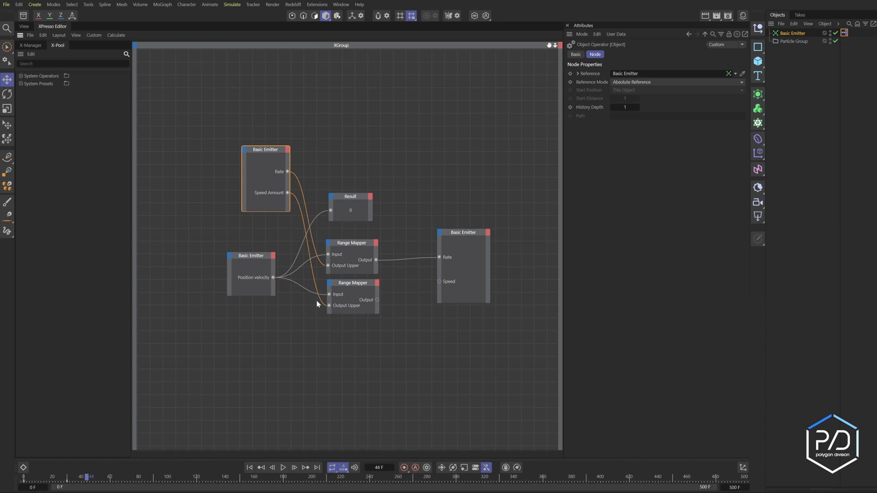
mouse_move(323, 278)
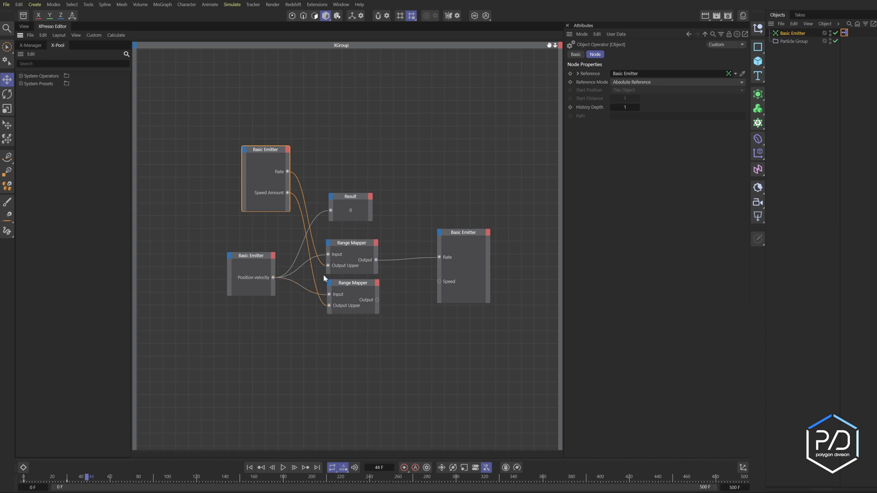
left_click_drag(378, 300, 439, 281)
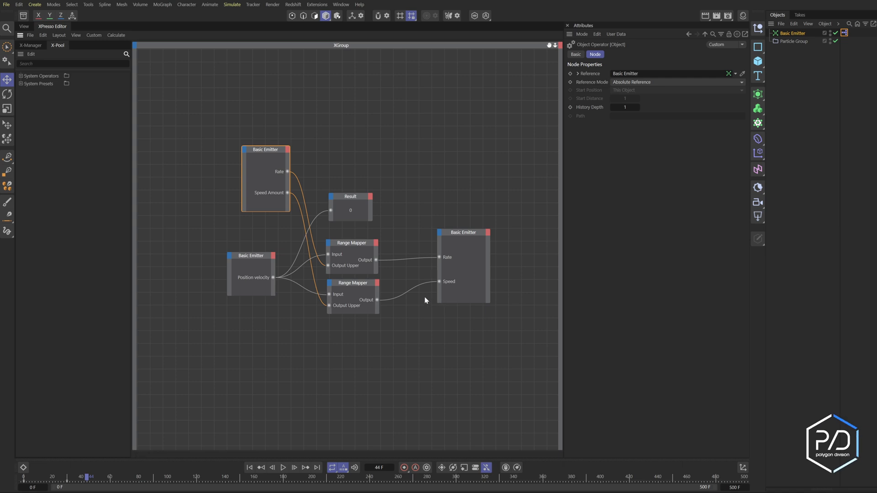
left_click(691, 54)
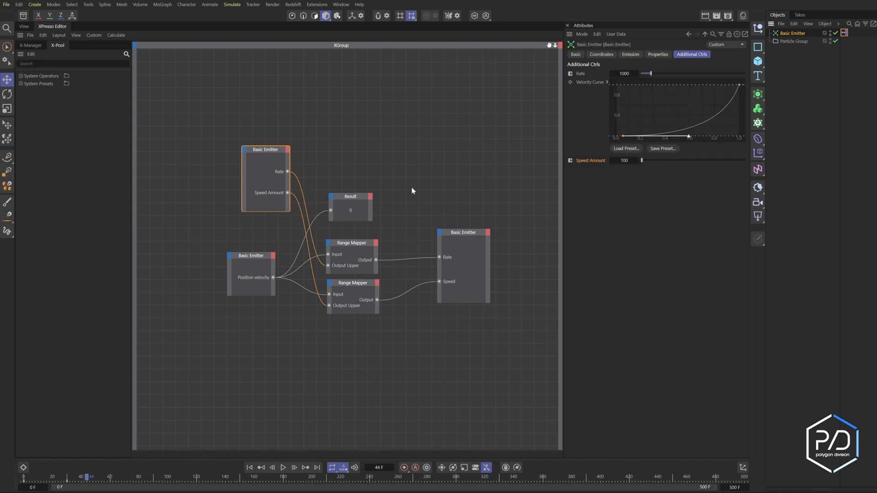
mouse_move(427, 185)
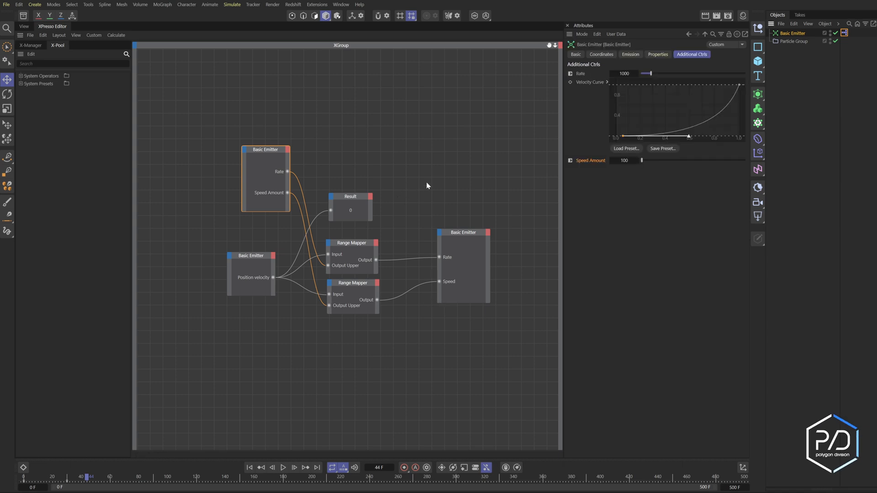
mouse_move(603, 157)
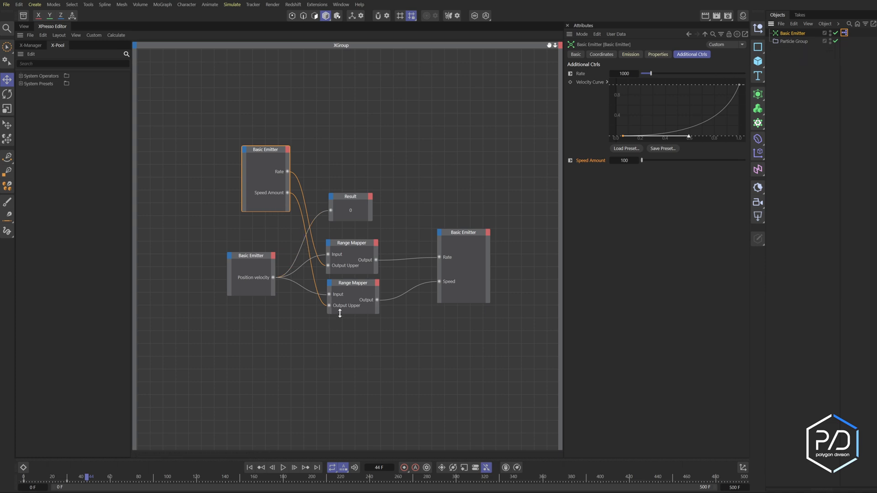
mouse_move(418, 298)
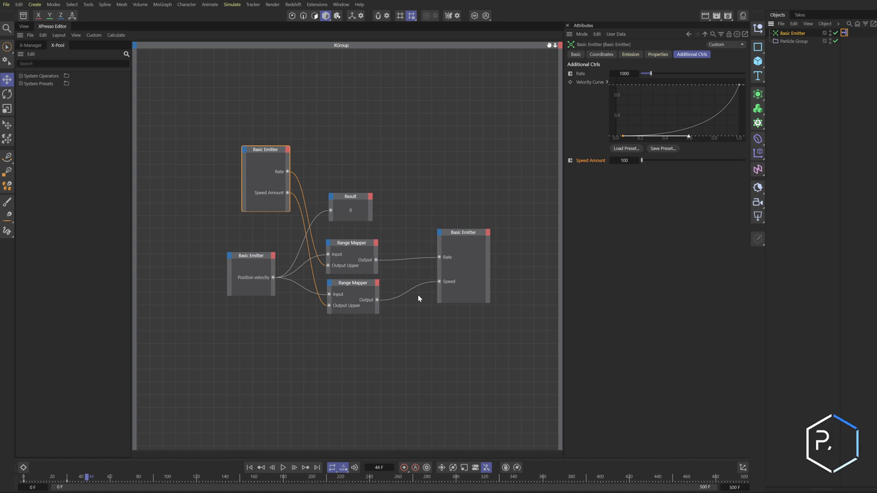
mouse_move(439, 309)
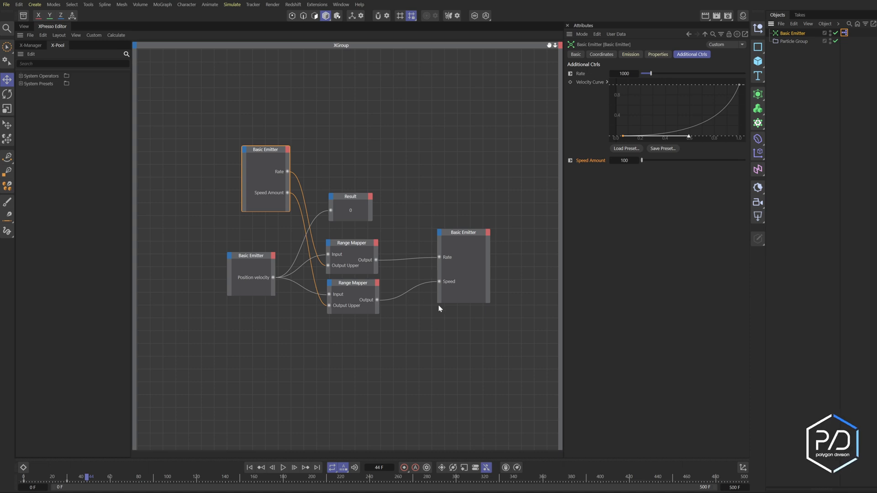
left_click(793, 41)
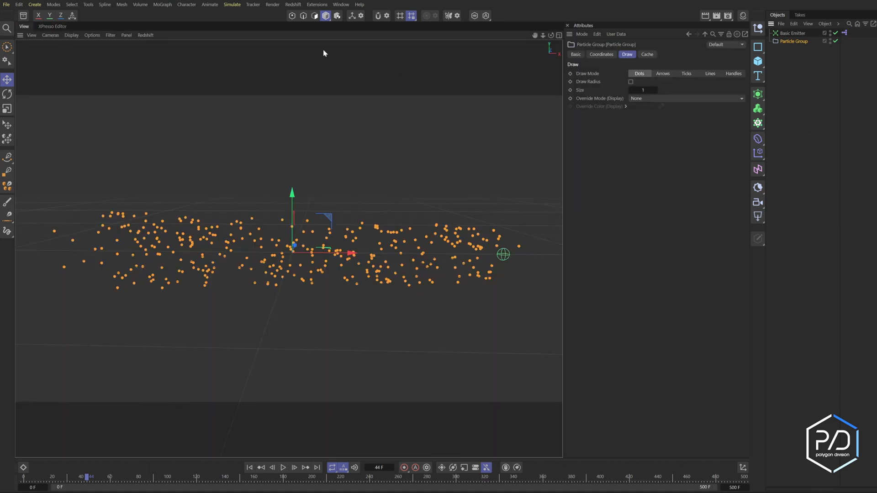
Step: Add a Color Mapper modifier to Particle Group and give its gradient a blue knot
left_click(232, 5)
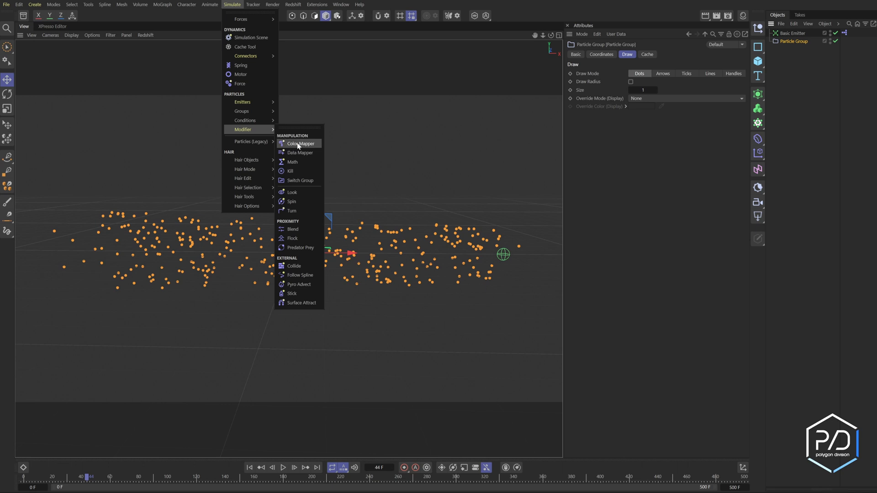
left_click(299, 143)
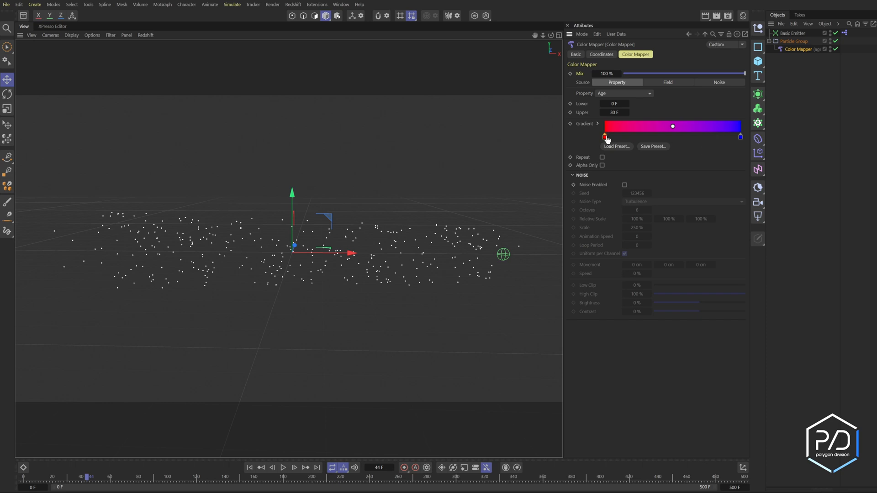
double_click(605, 137)
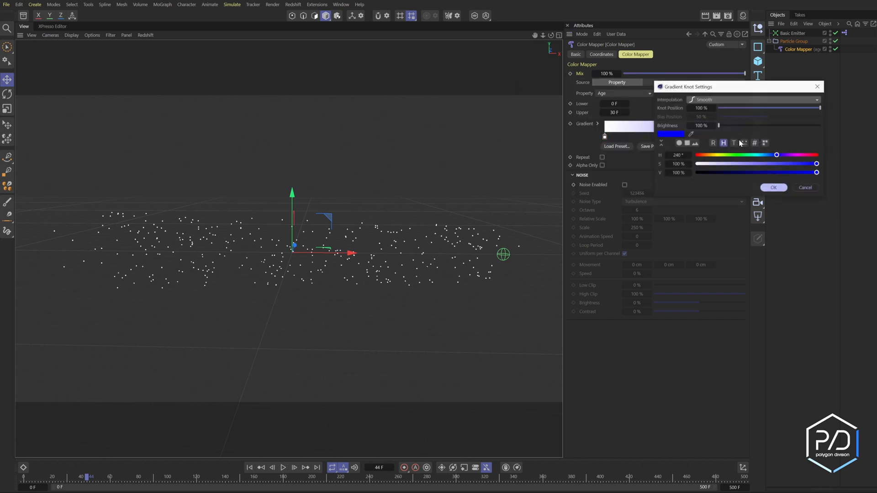
left_click(773, 187)
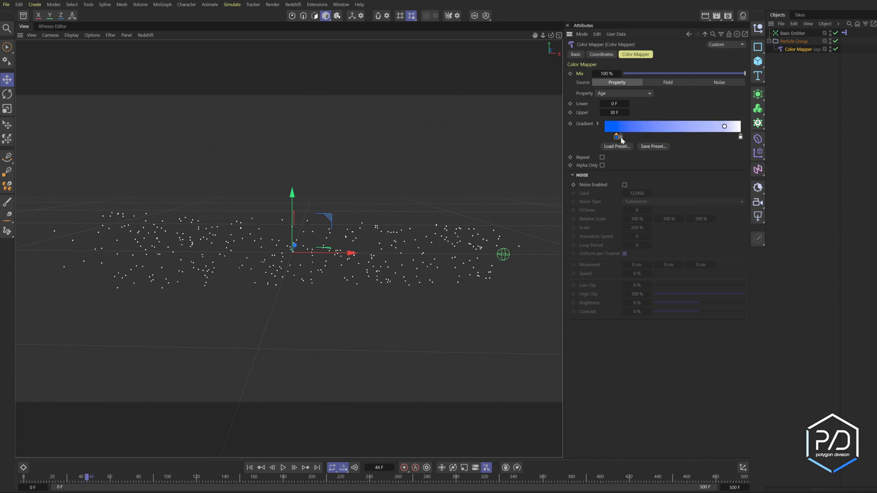
Step: Drive the Color Mapper by the Velocity property and choose its velocity component
left_click(624, 93)
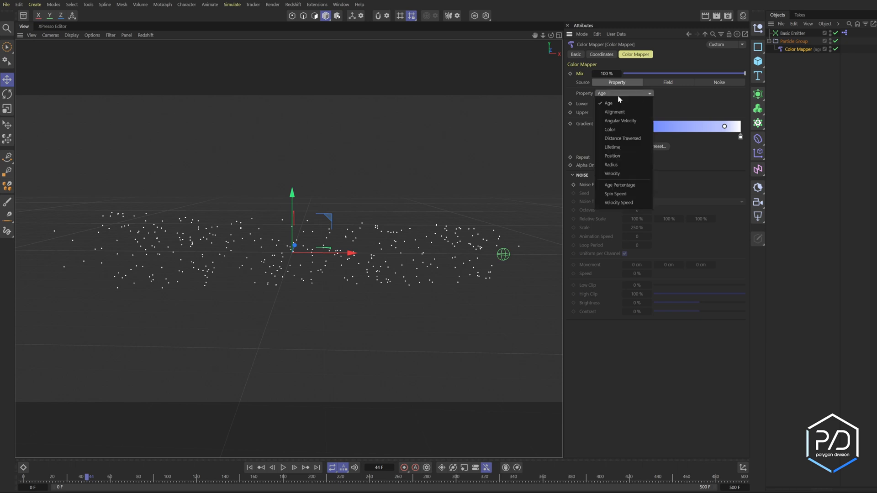
left_click(612, 173)
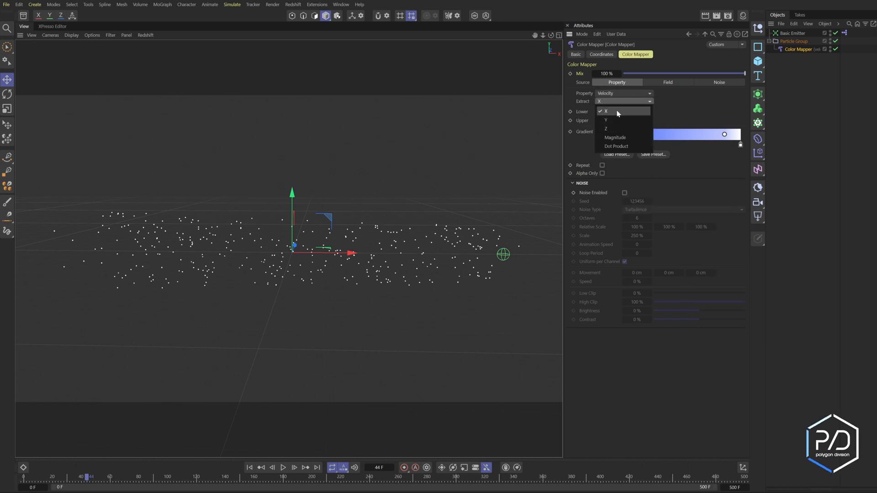
left_click(614, 137)
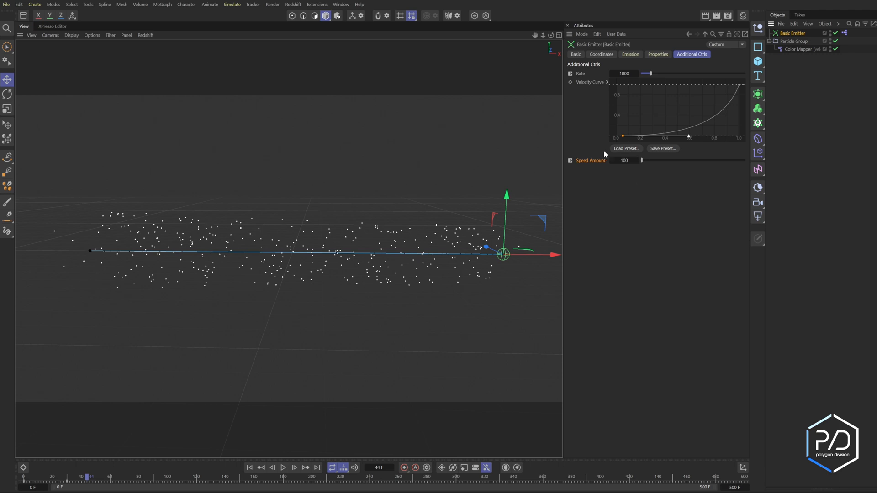
Step: Bring Color Mapper into the XPresso graph and feed Speed Amount into its Upper input
left_click(797, 49)
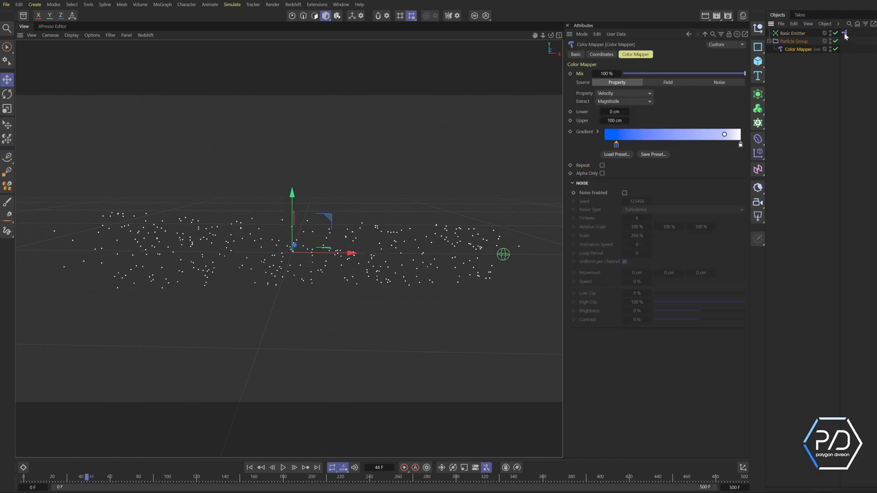
left_click(846, 33)
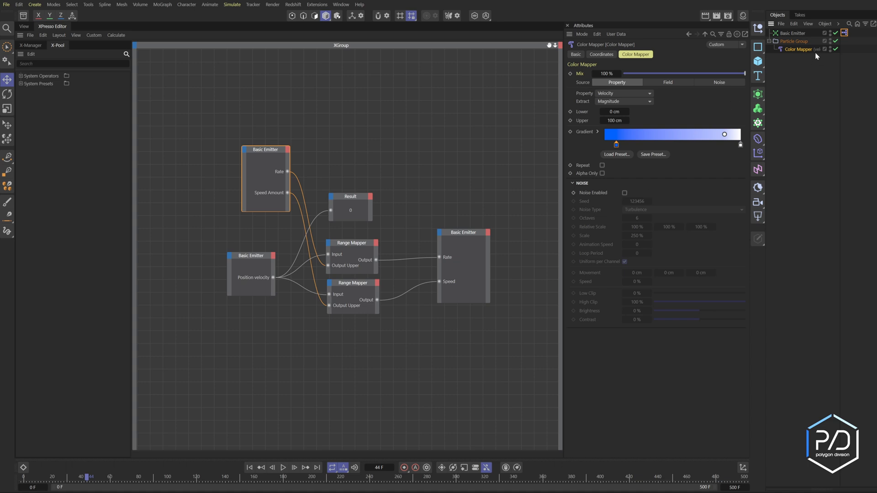
left_click(360, 163)
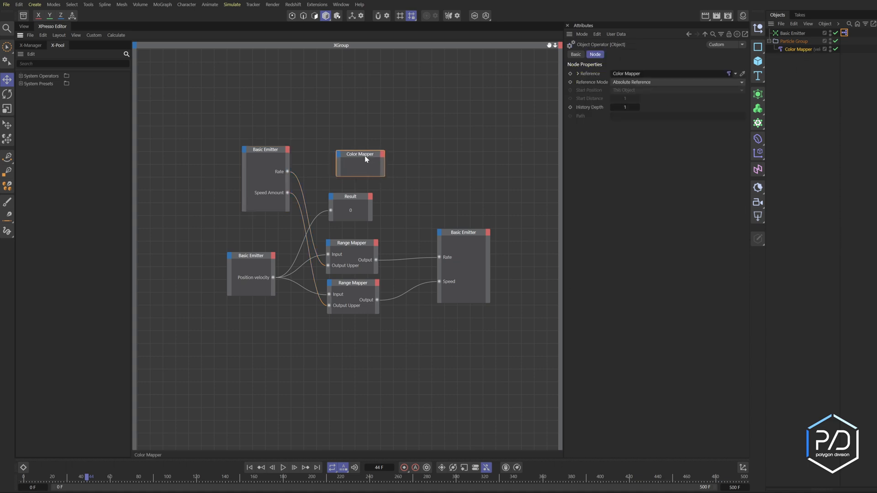
left_click(635, 54)
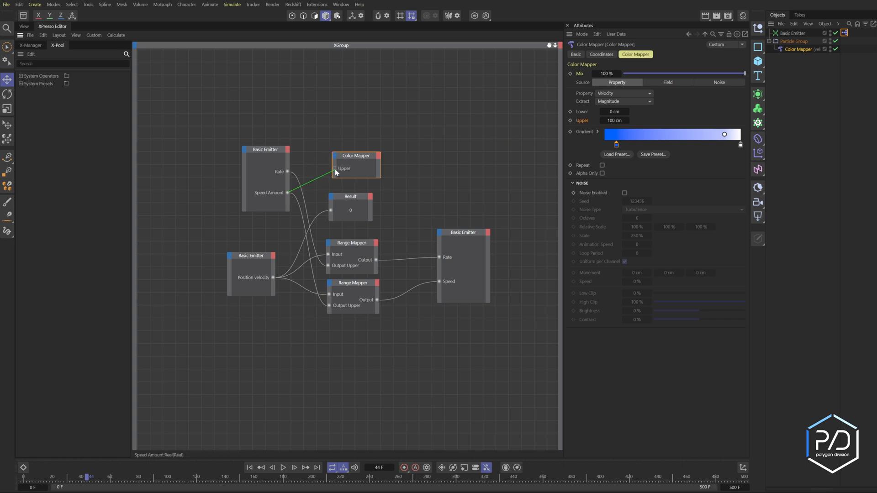
left_click(791, 32)
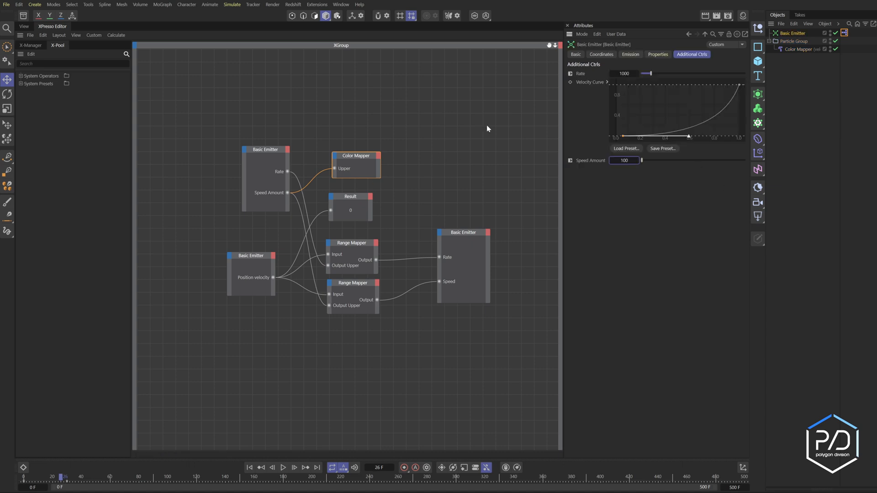
left_click(283, 467)
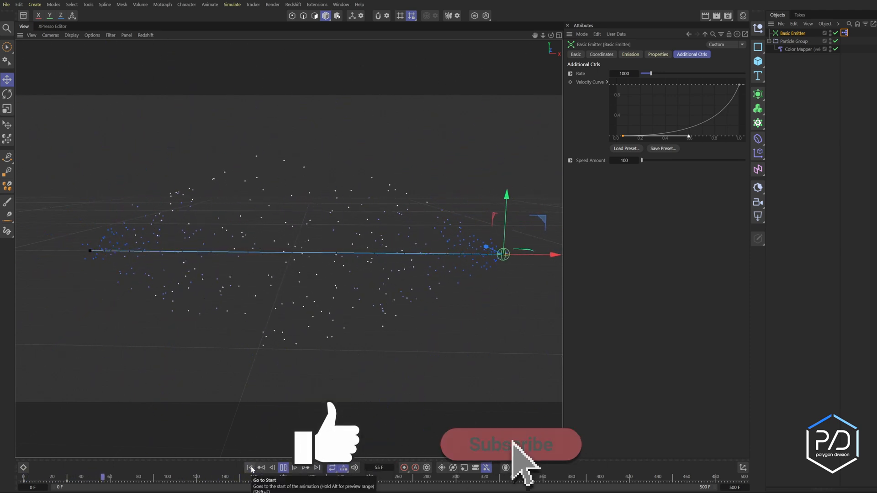
Step: Play the simulation to see blue particles near the emitter turning white farther out
left_click(658, 54)
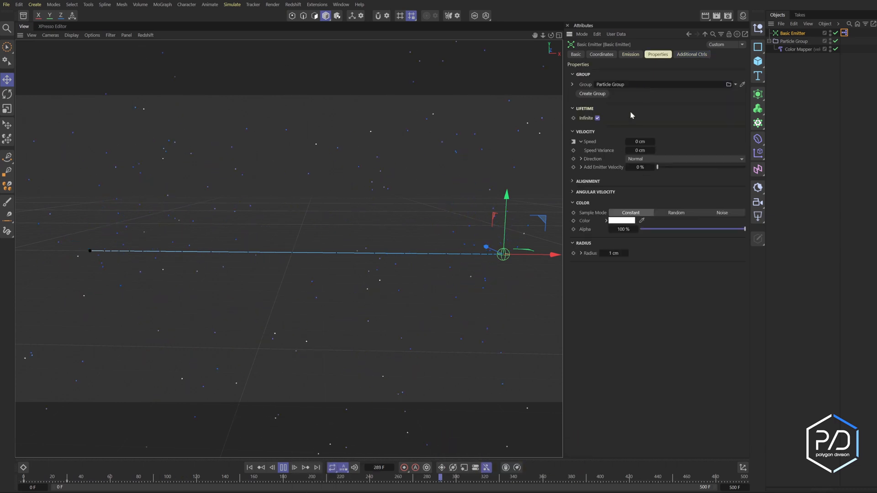
left_click(597, 118)
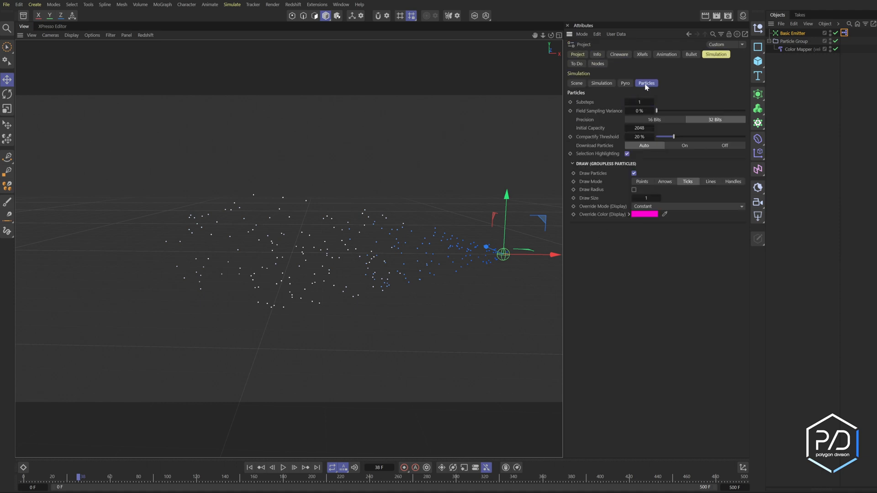
Step: Set the project's particle Substeps value to 20 in Simulation settings
left_click(639, 102)
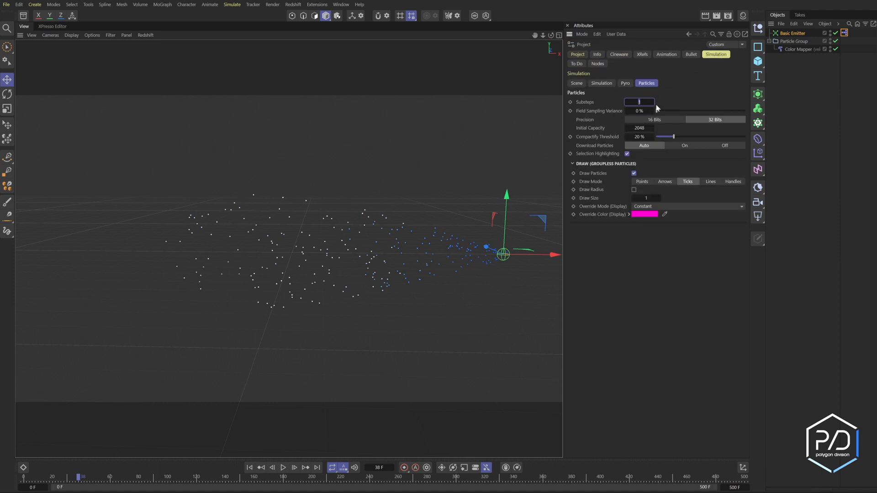
type("20")
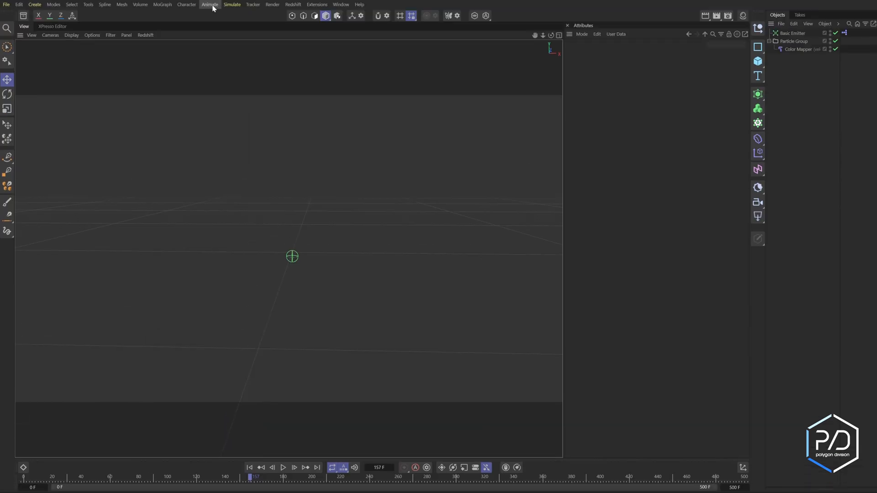
Step: Rewind to the timeline start and play the simulation forwards with 20 substeps
left_click(209, 5)
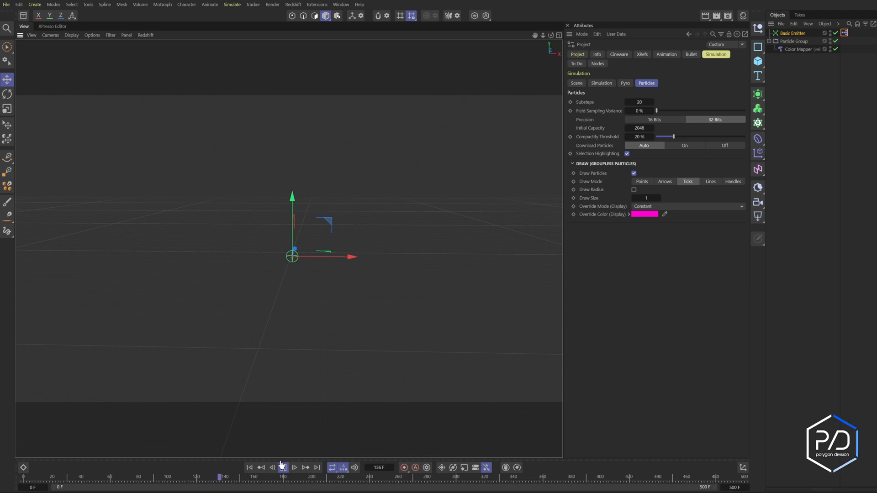
left_click(283, 468)
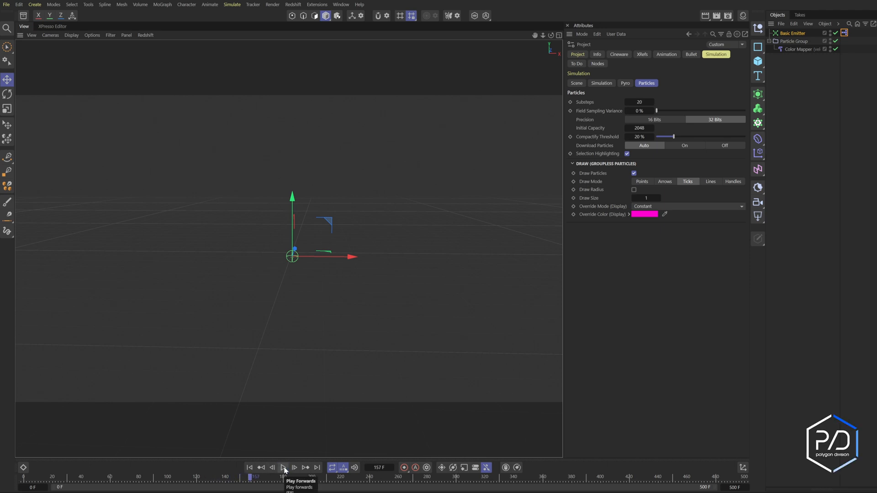